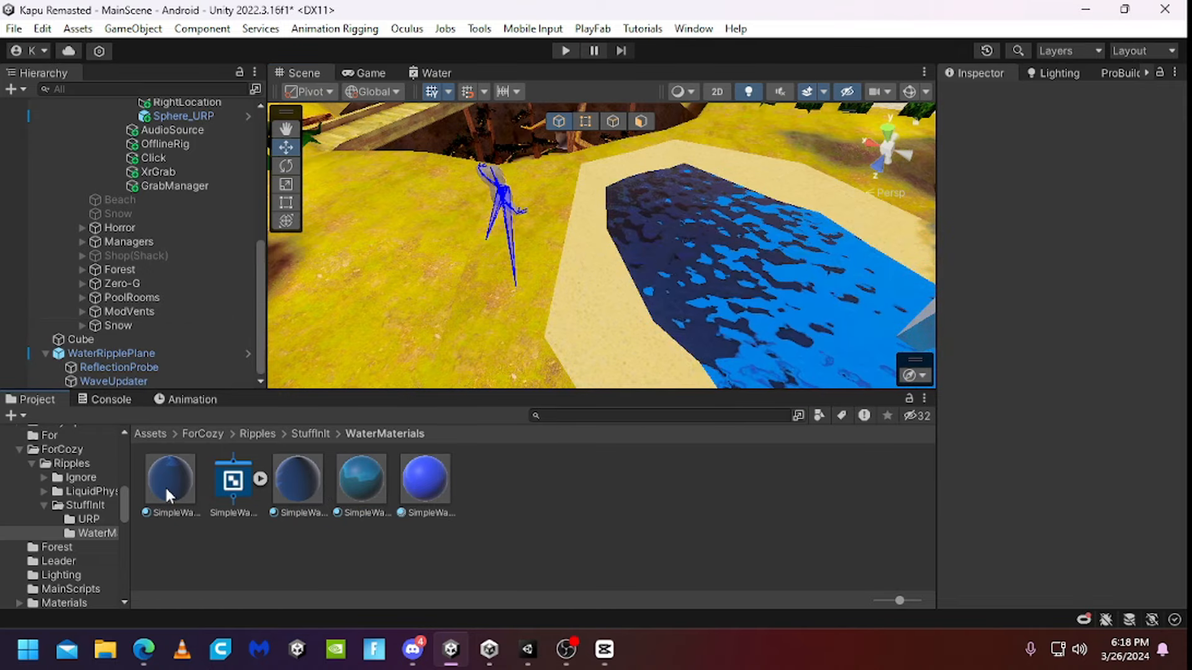
Return from Discord to Unity and browse into the Ripples > StuffInIt folder for the WaterRipplePlane prefab.
left_click(412, 649)
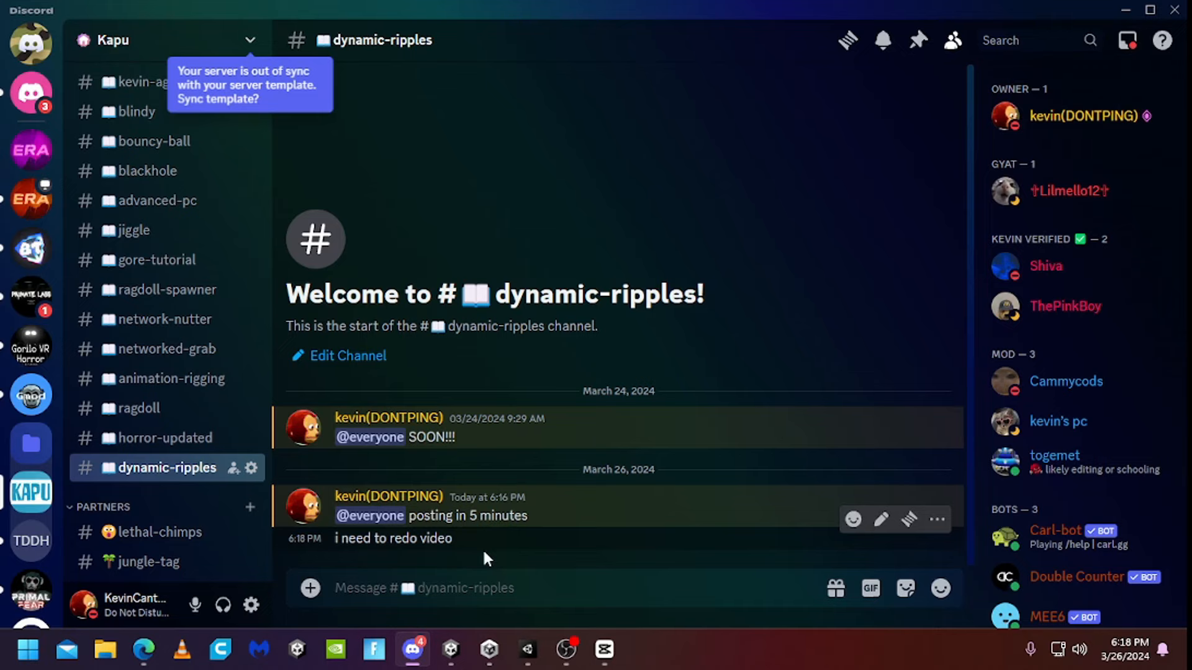
mouse_move(422, 615)
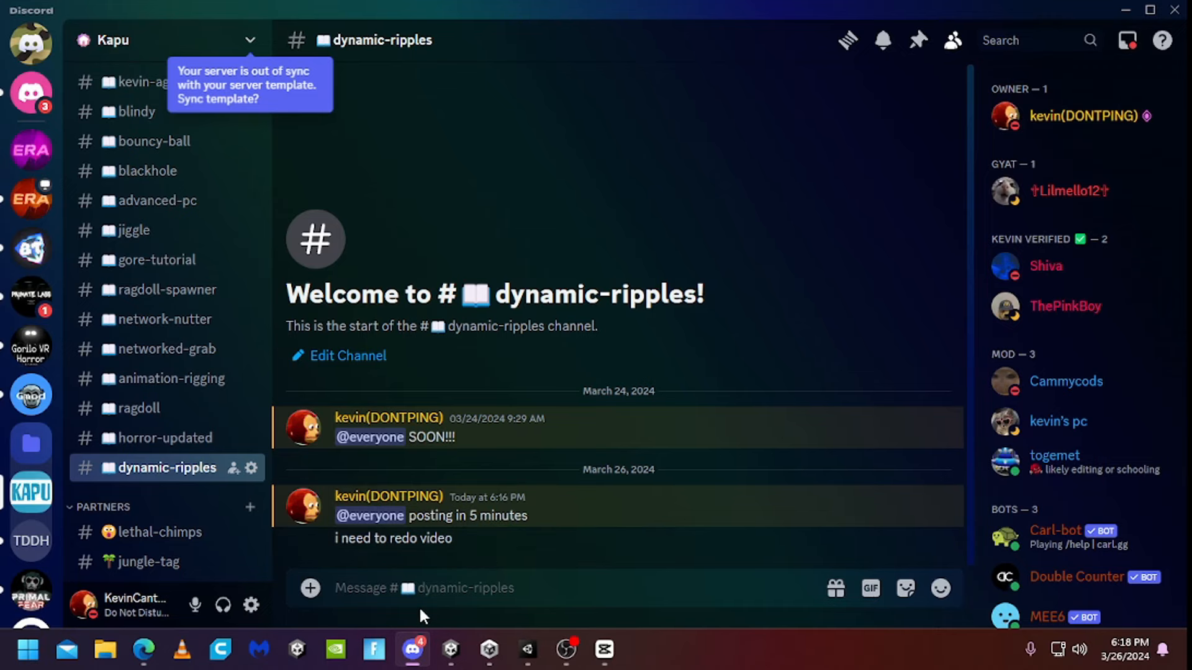
mouse_move(413, 649)
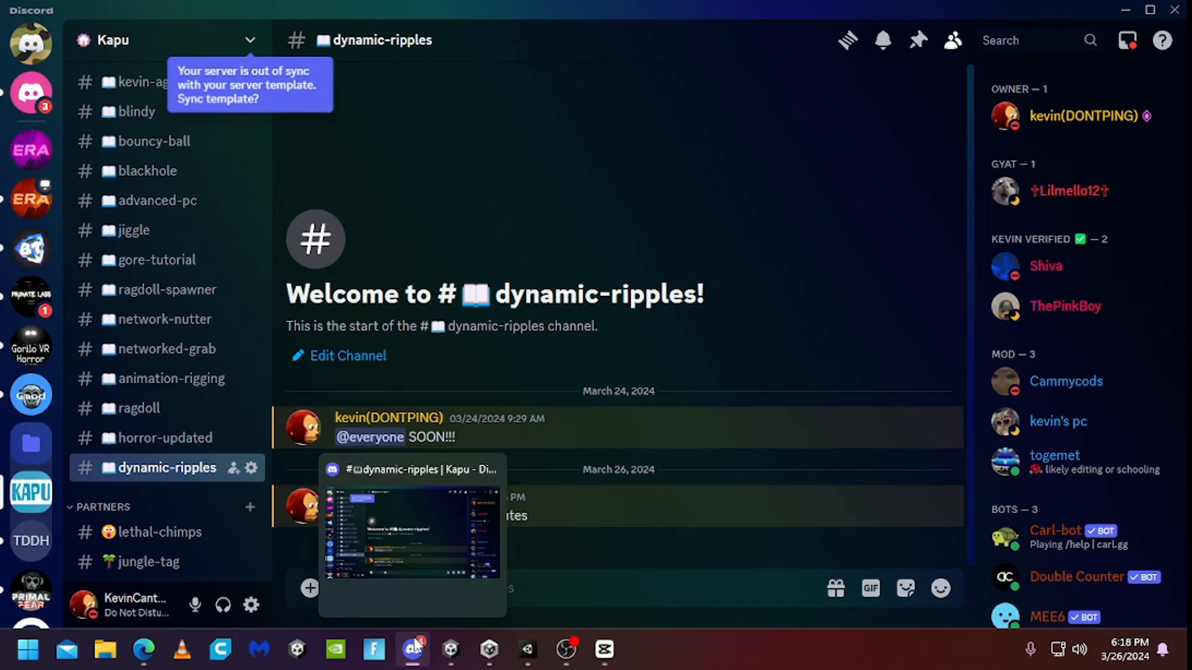
left_click(450, 649)
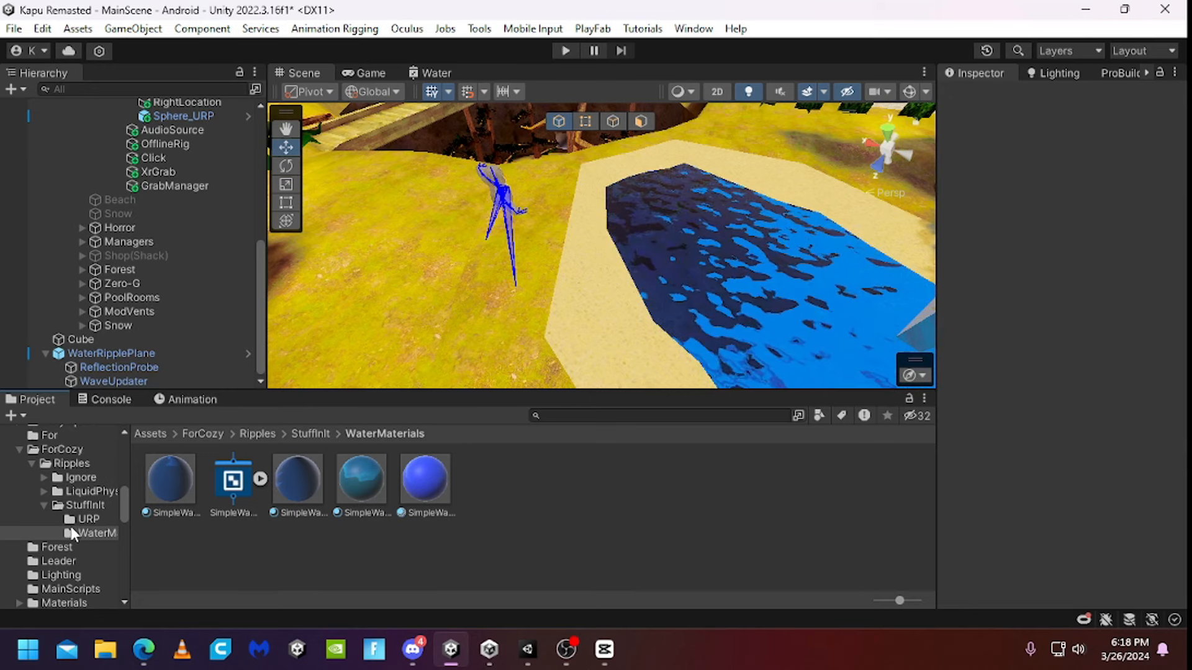
left_click(71, 463)
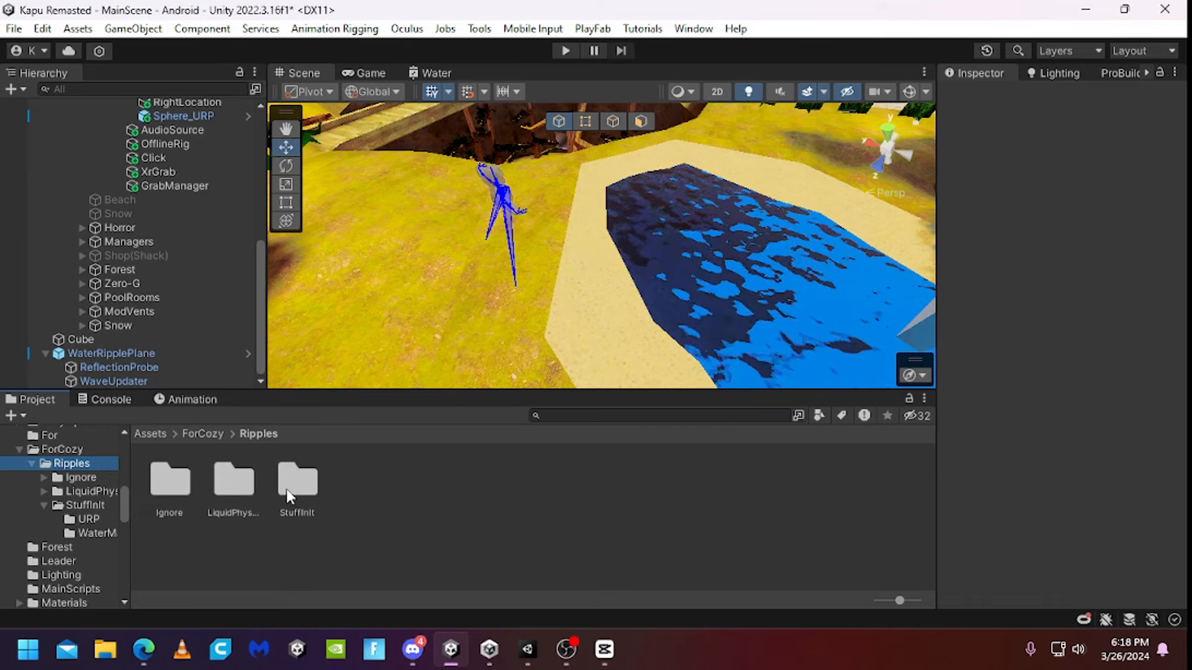
double_click(297, 479)
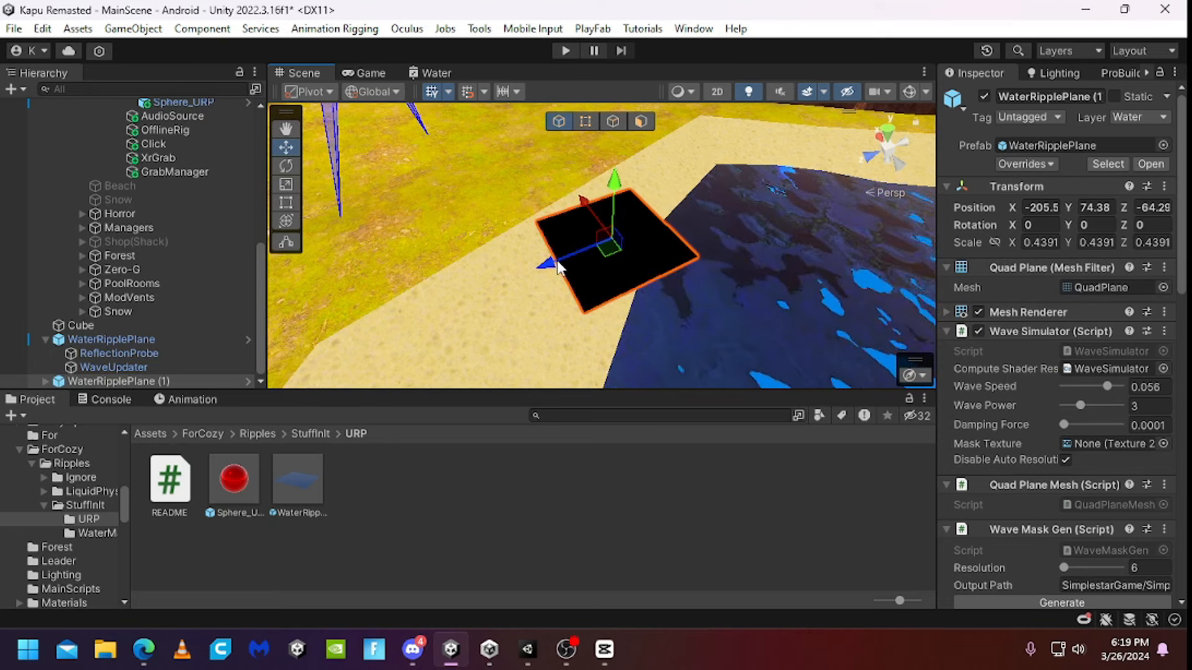
mouse_move(426, 304)
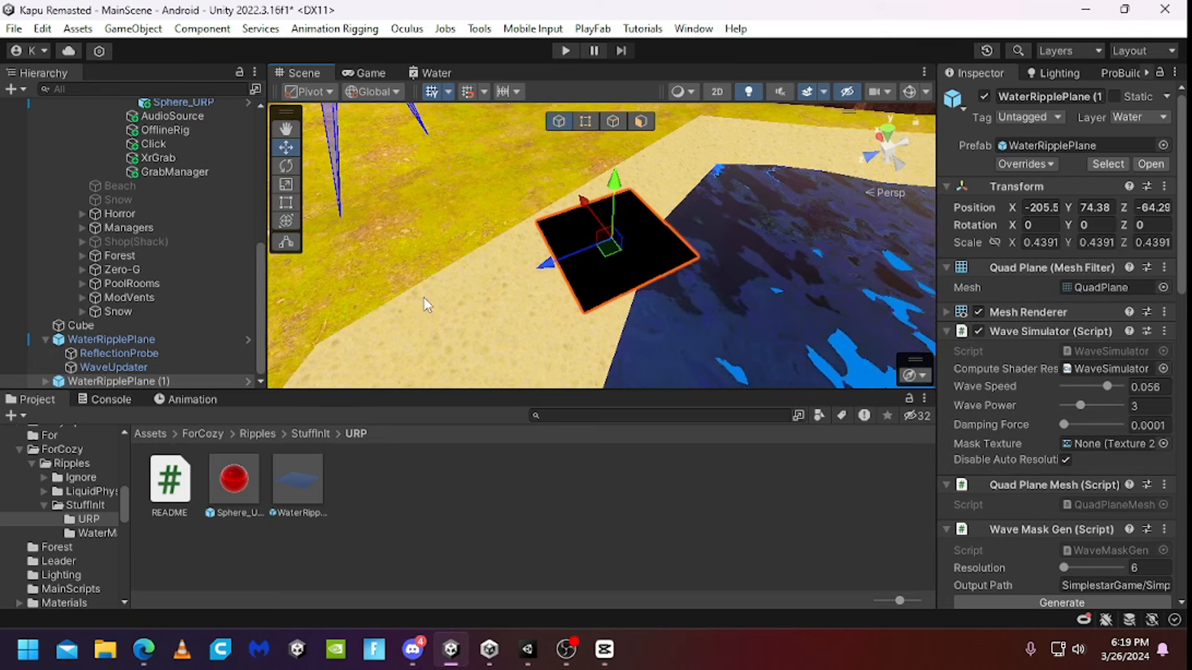
Select the ReflectionProbe under WaterRipplePlane (1) and bake it.
left_click(118, 381)
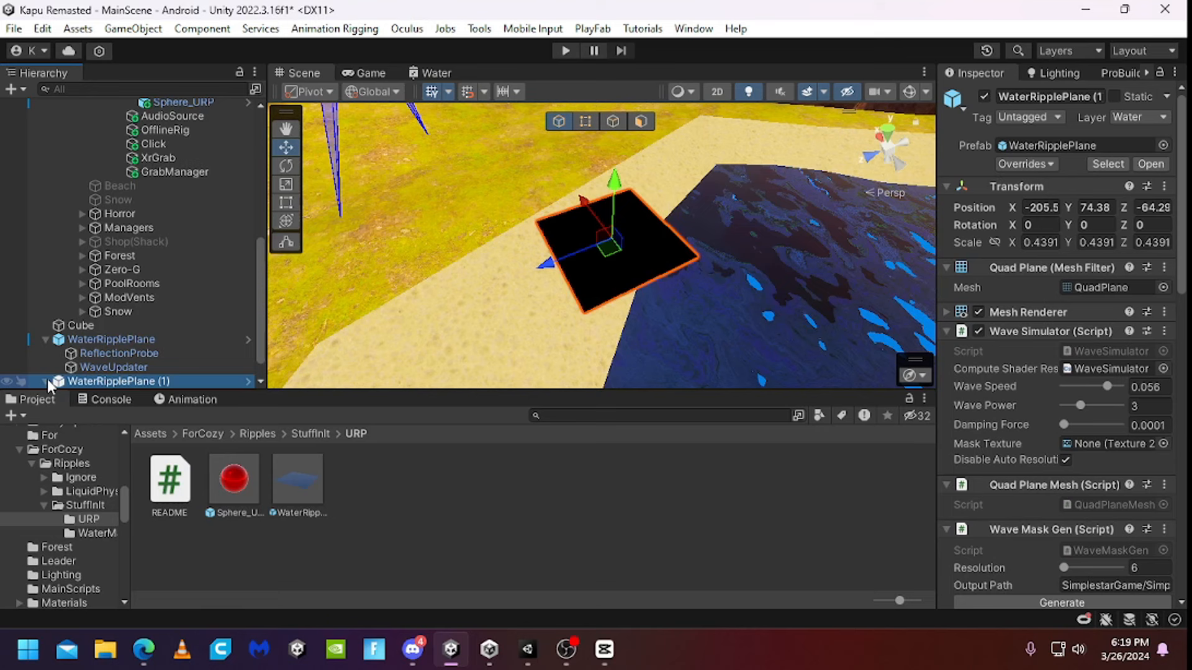
left_click(118, 367)
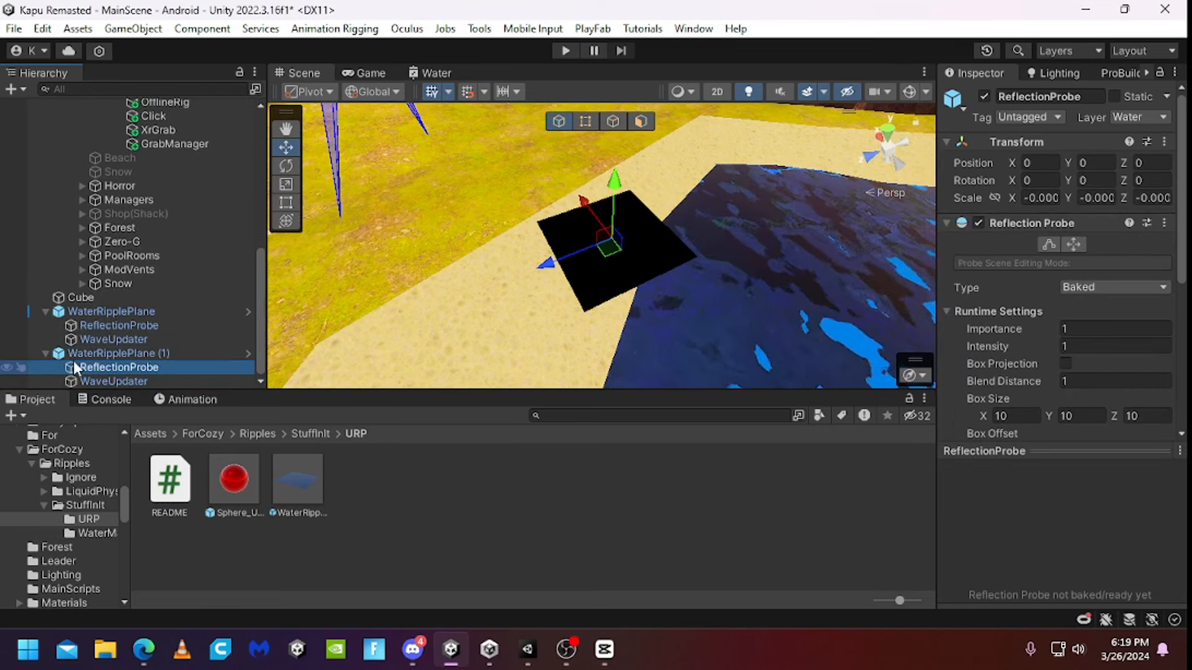
left_click(118, 354)
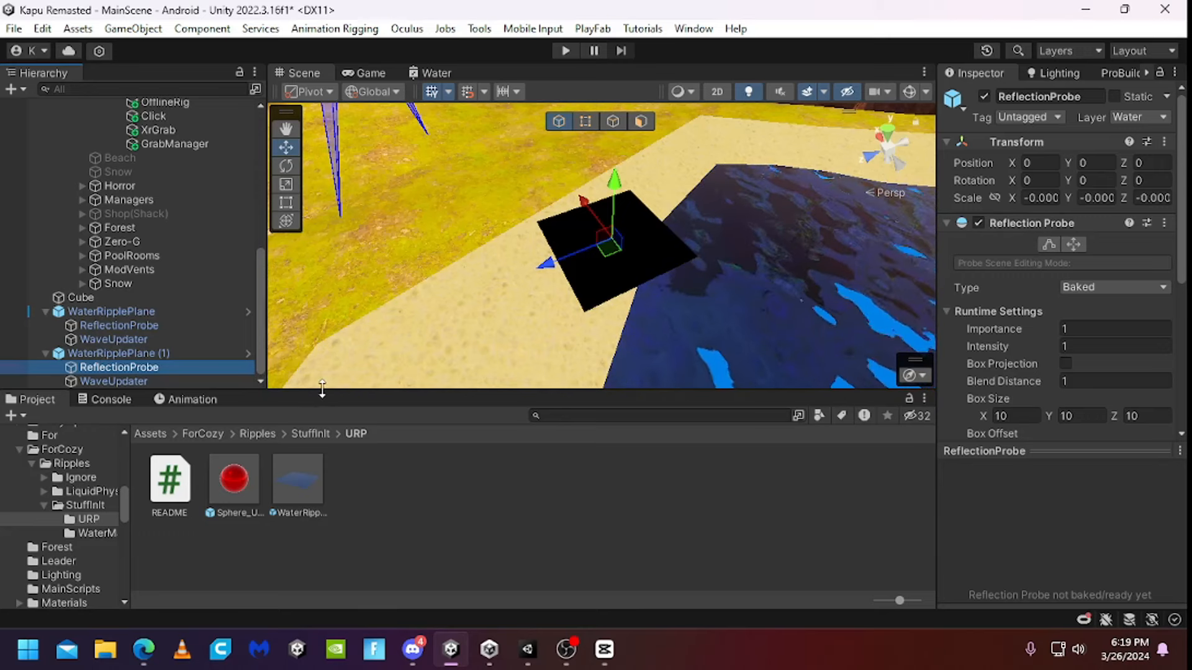
mouse_move(977, 408)
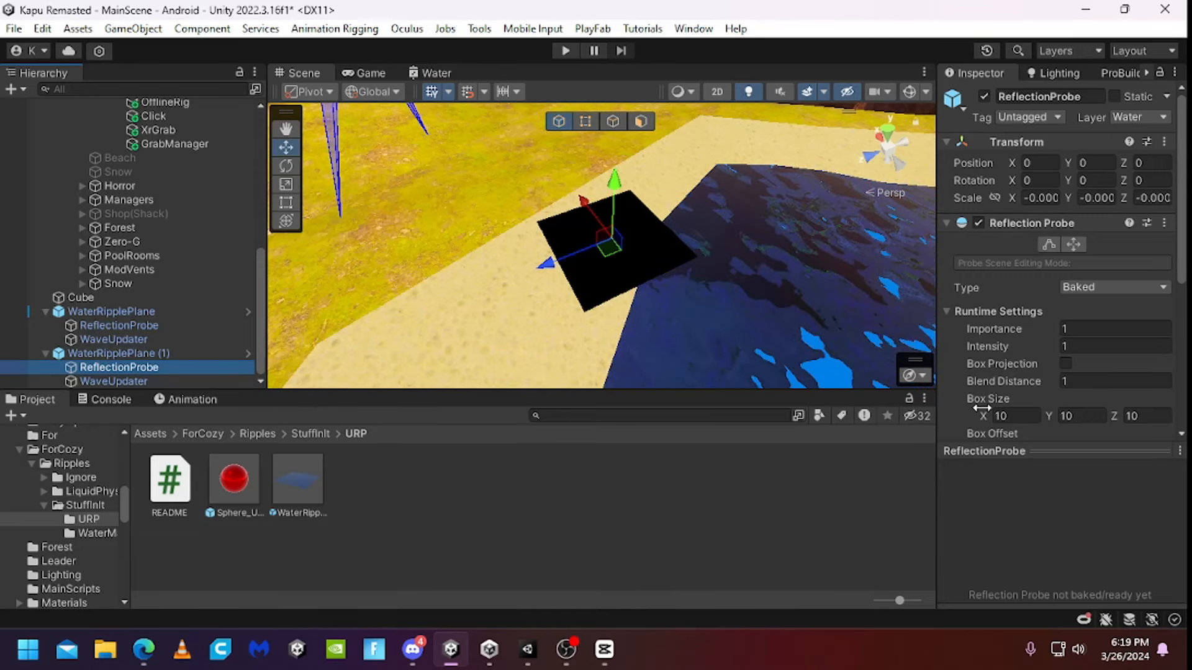
scroll("down", 3)
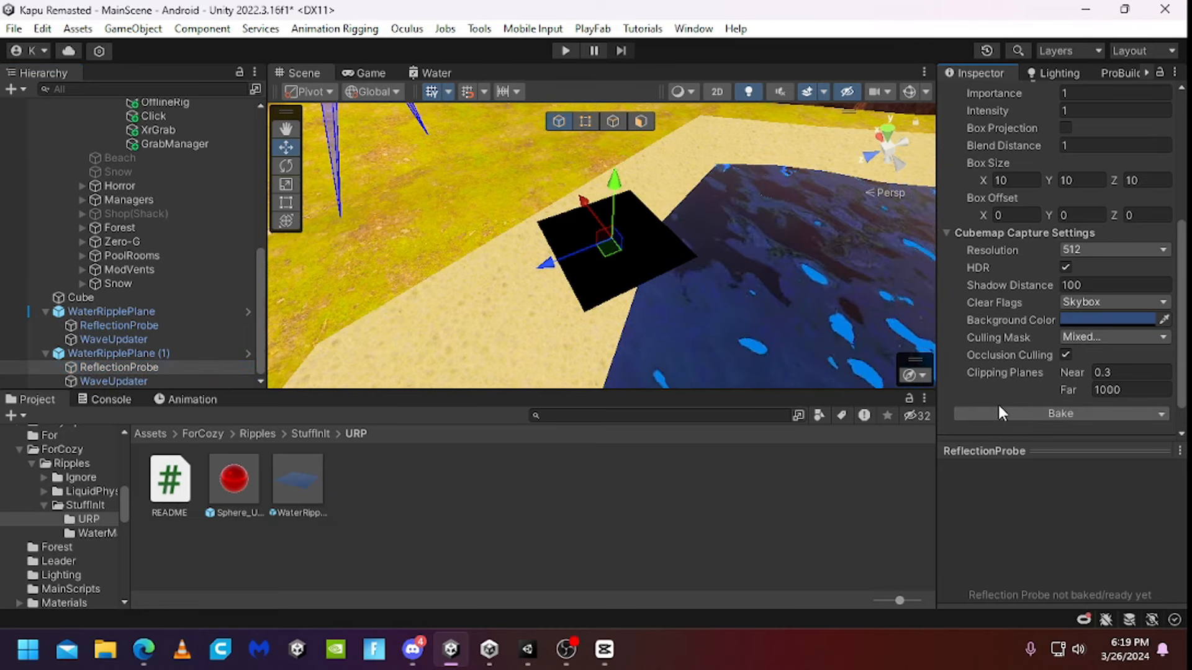
left_click(1059, 414)
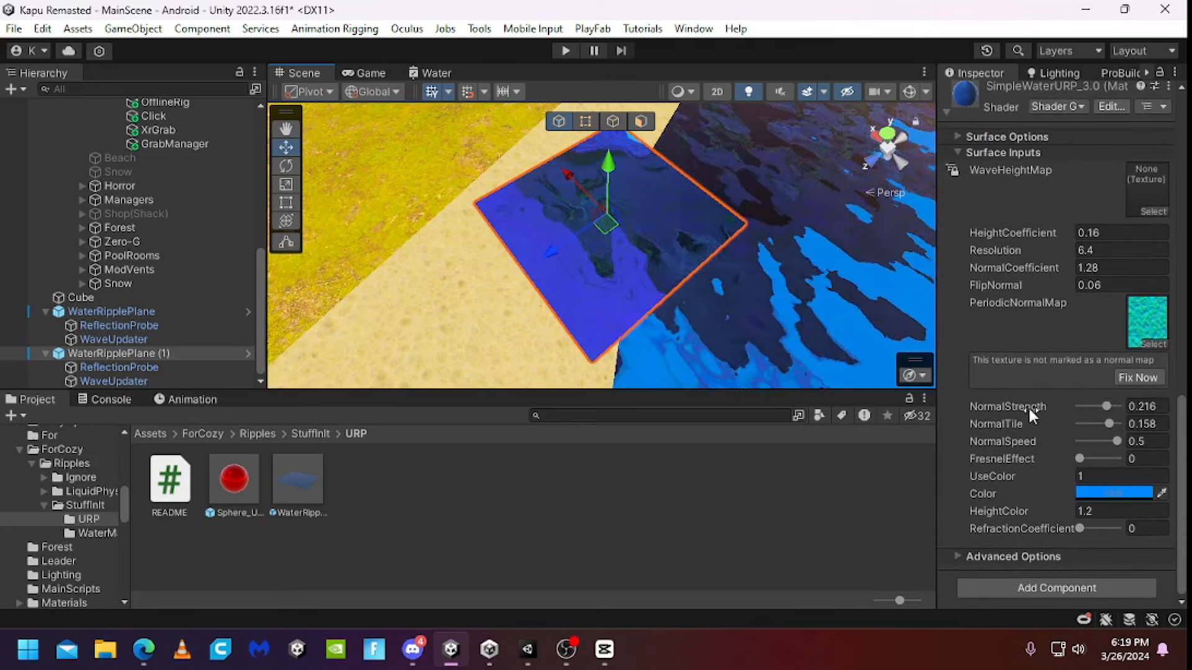
Drag the SimpleWaterURP material's NormalStrength value to tune the surface ripples.
left_click_drag(1094, 406, 1117, 406)
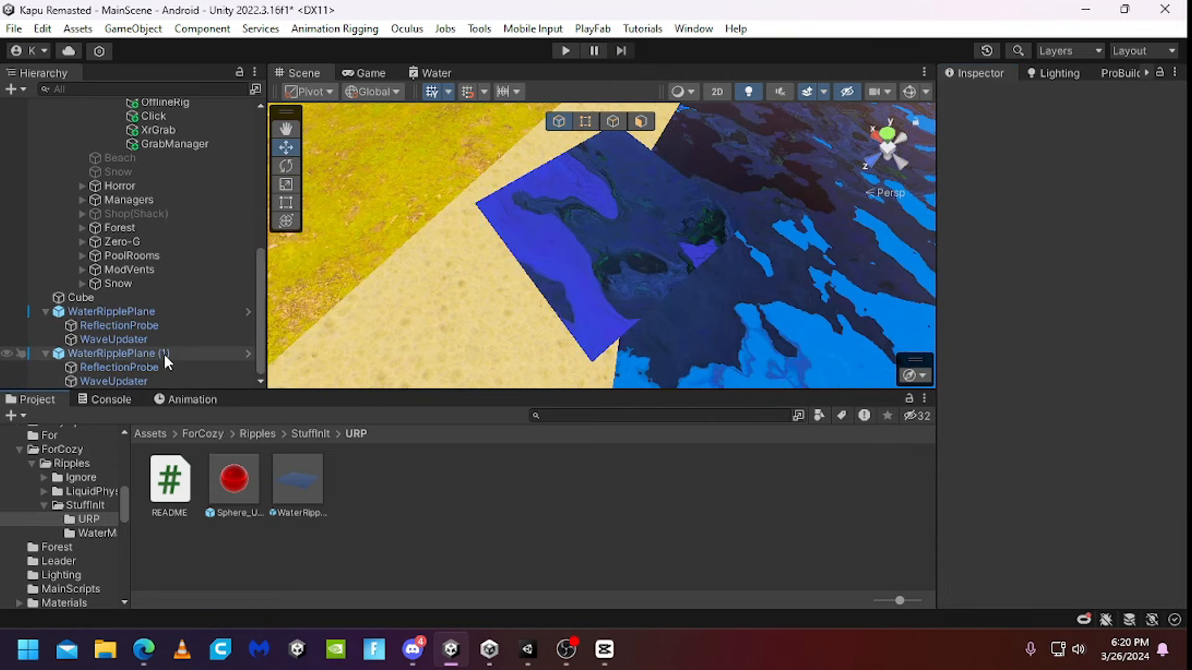
Duplicate Sphere_URP for the left hand, select both hand spheres and assign their tag with scale 1.
left_click(116, 354)
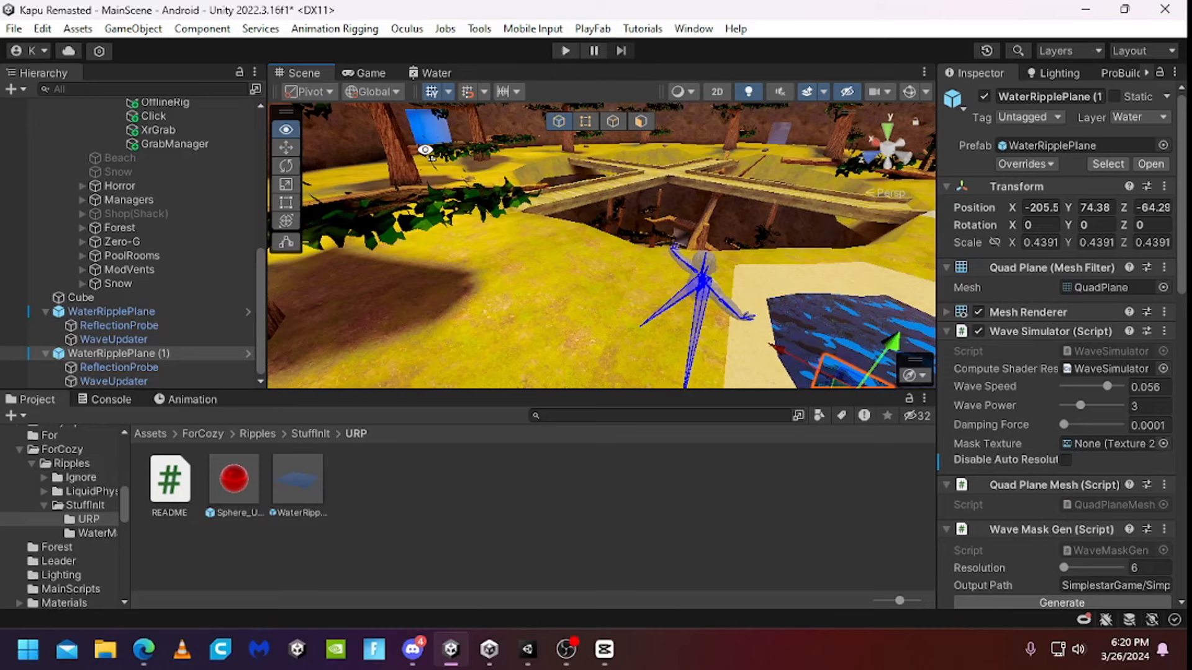
left_click(234, 479)
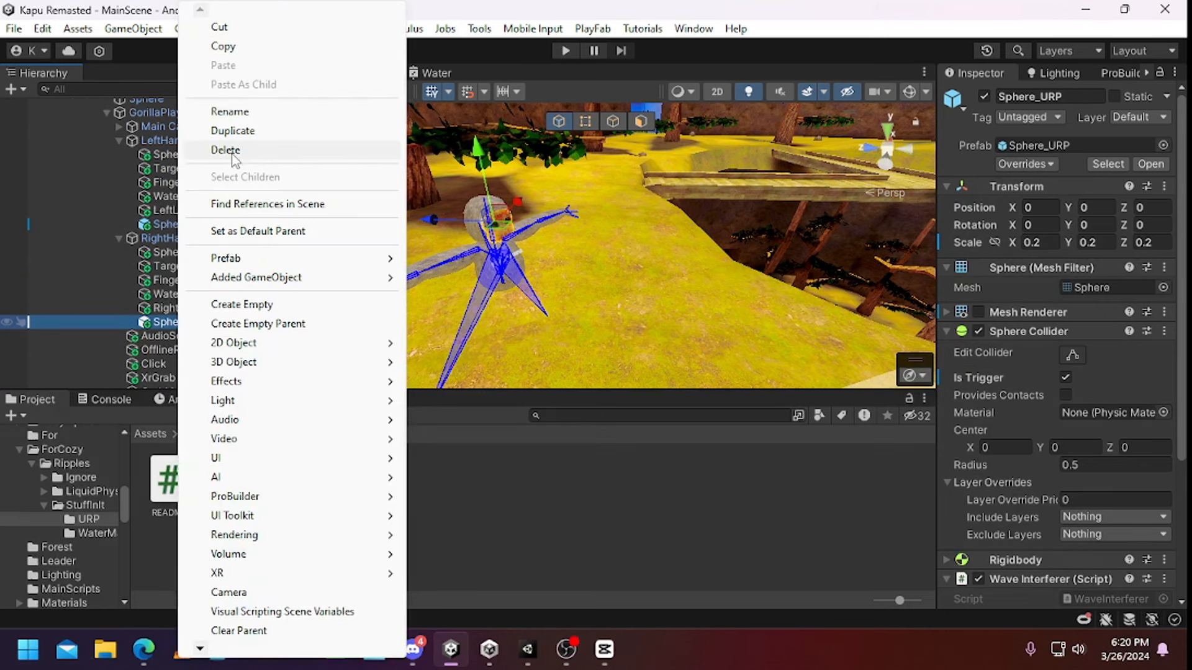
left_click(232, 130)
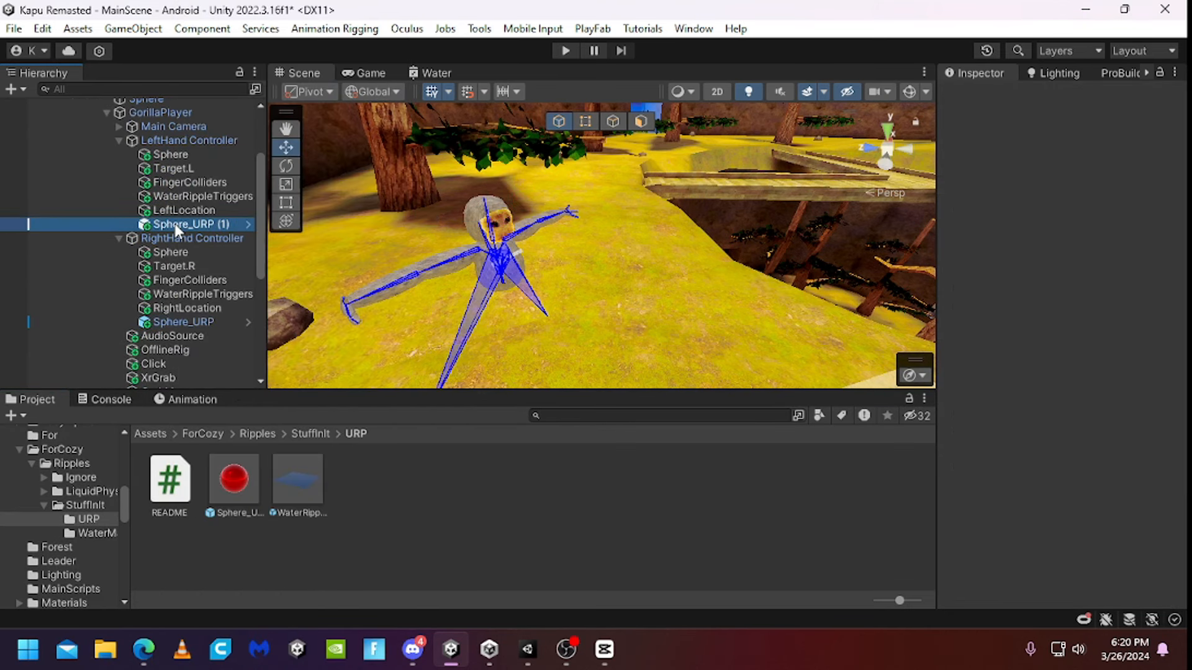
left_click(183, 321)
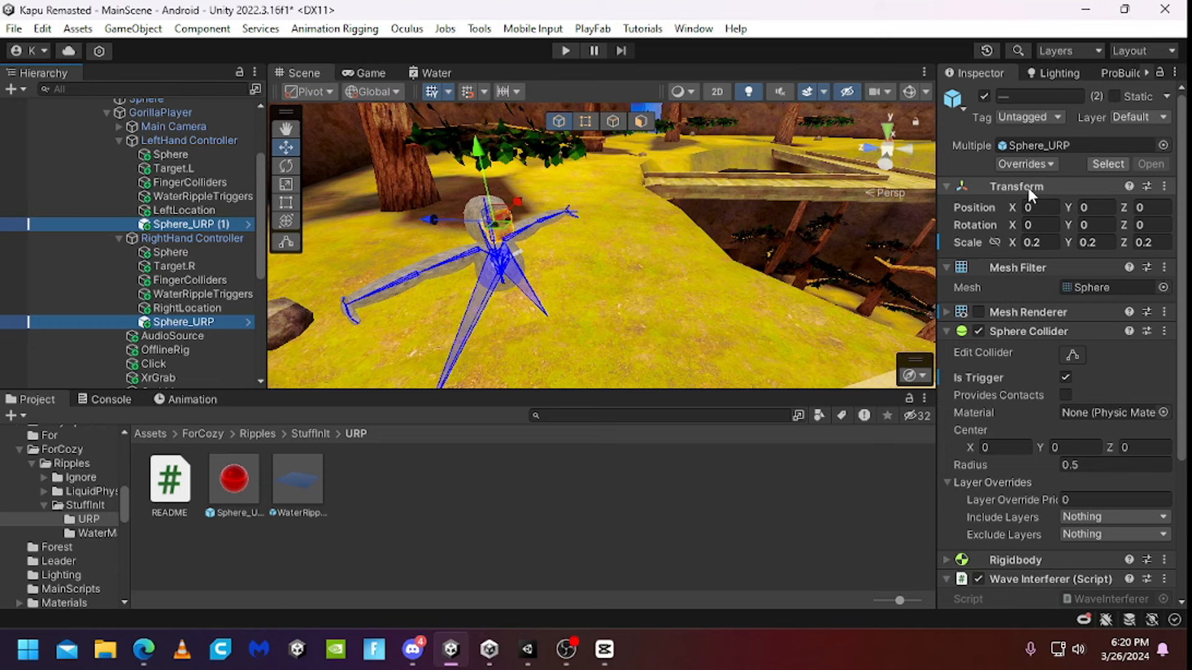
right_click(1017, 186)
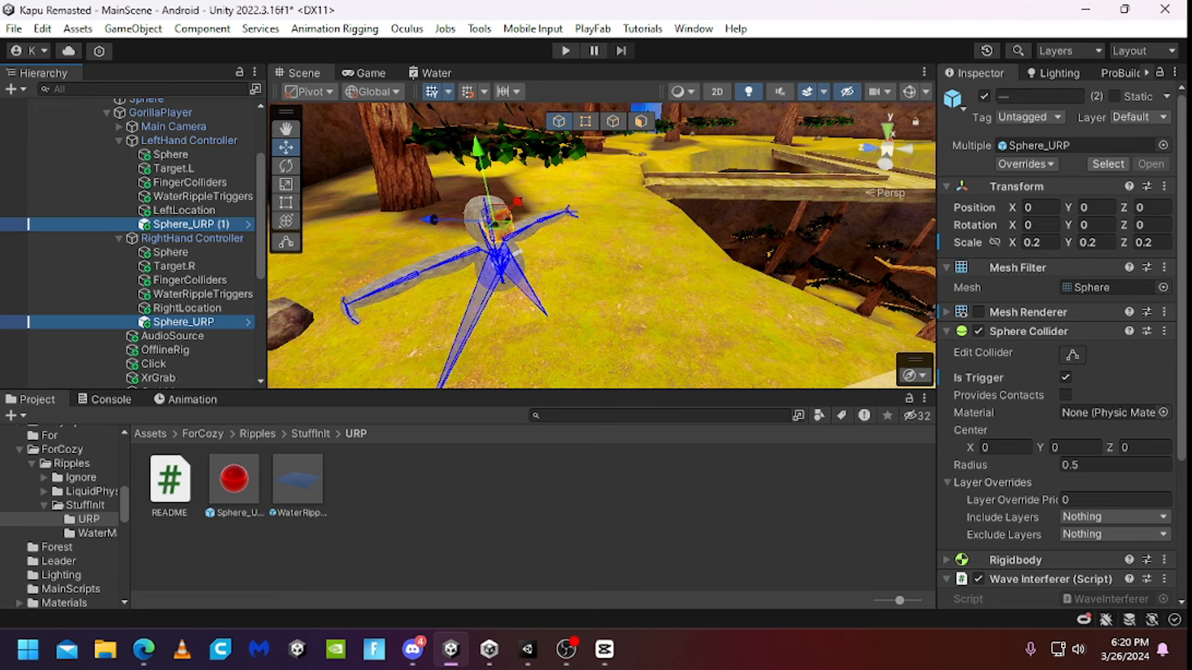
mouse_move(593, 240)
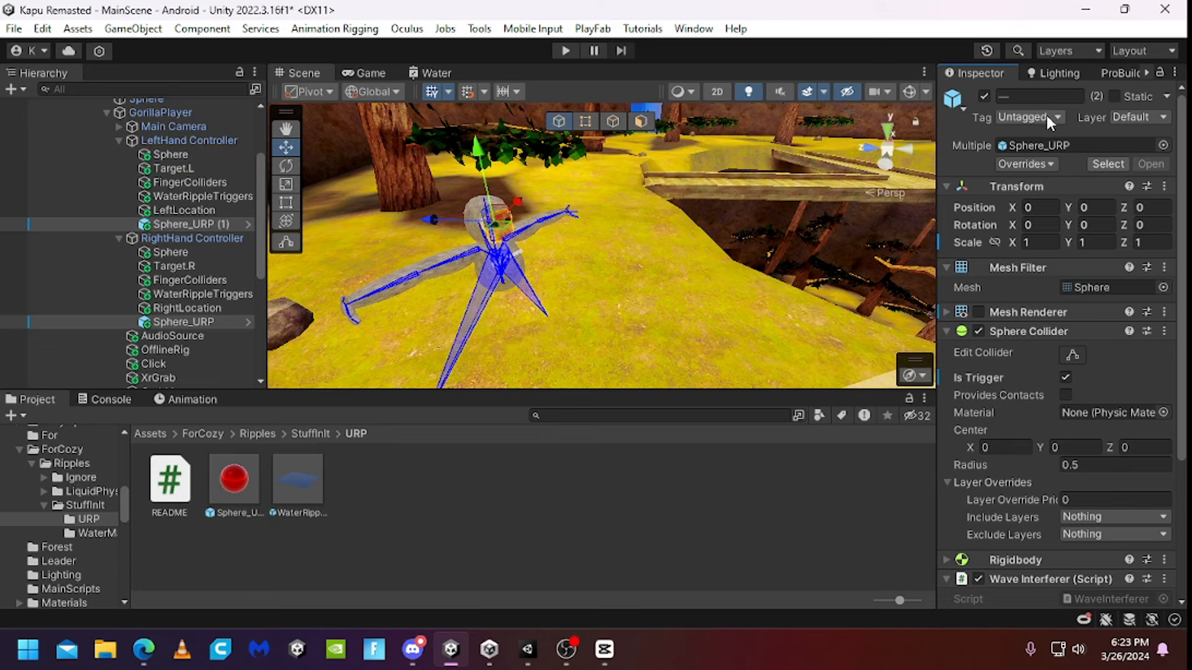
left_click(1138, 116)
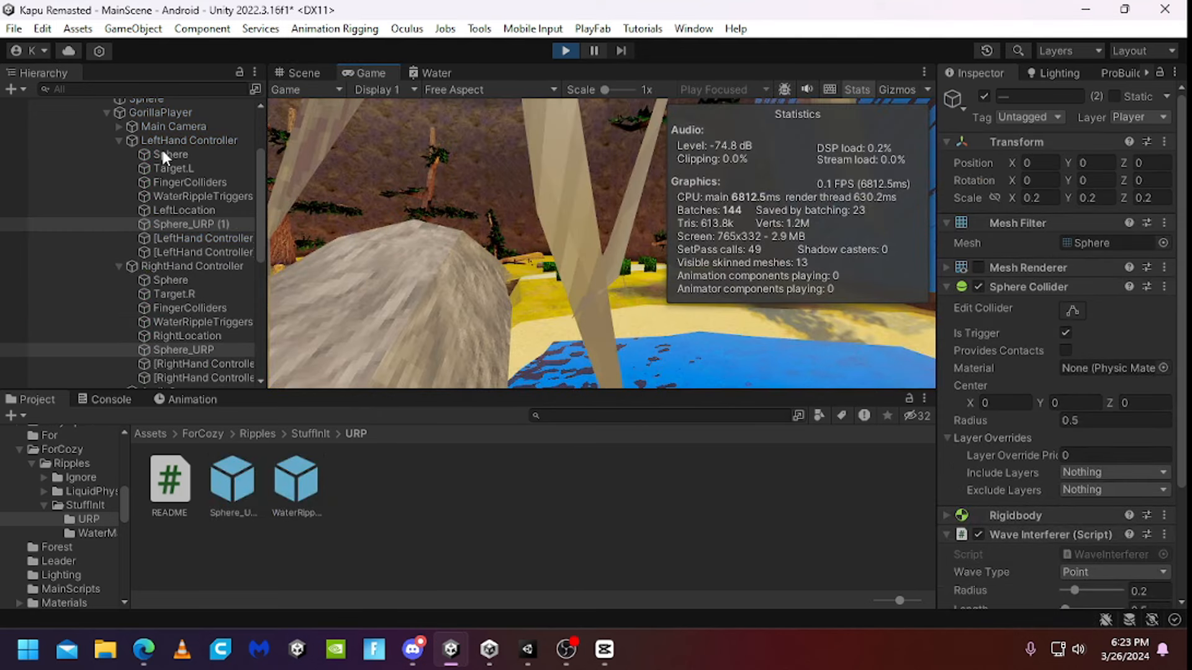
Enter Play mode to test the hand spheres against the water.
left_click(303, 72)
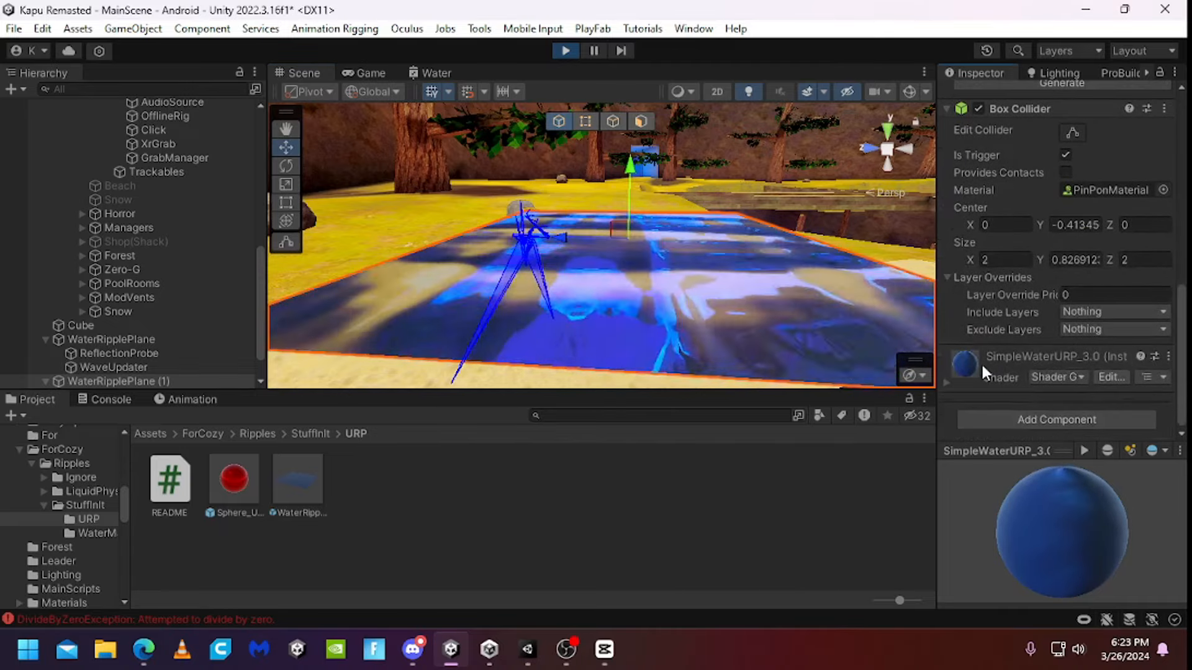
Select WaterRipplePlane (1) and raise its Wave Simulator speed and wave power to 6.
scroll("down", 3)
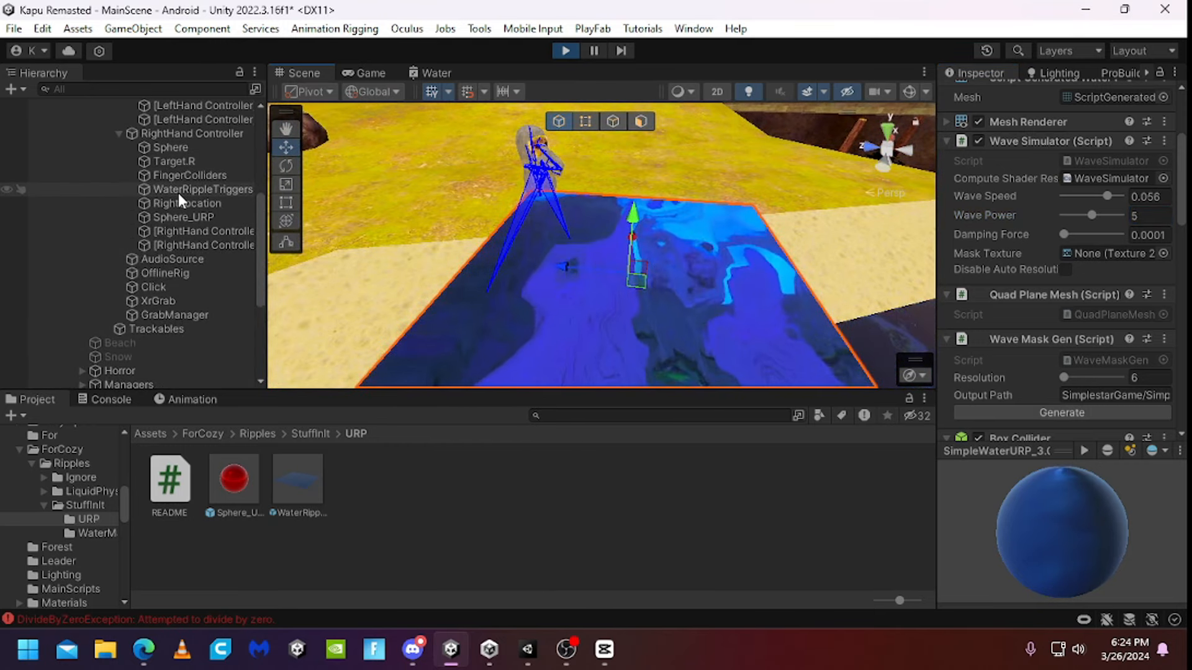
left_click(193, 133)
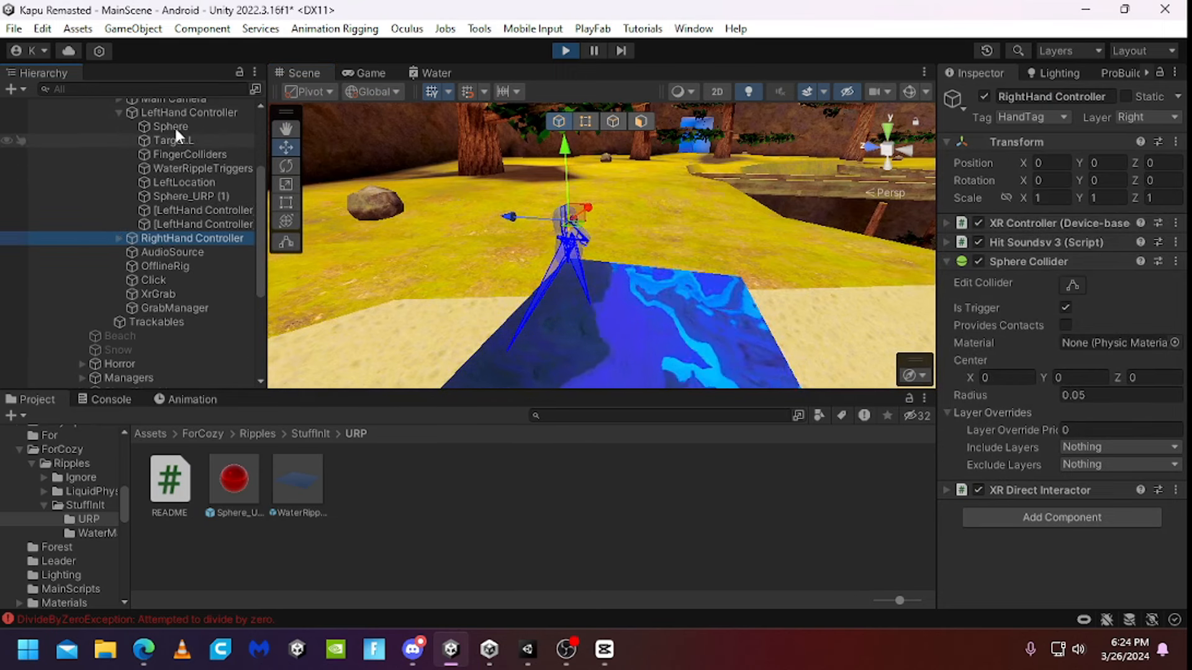
left_click(188, 112)
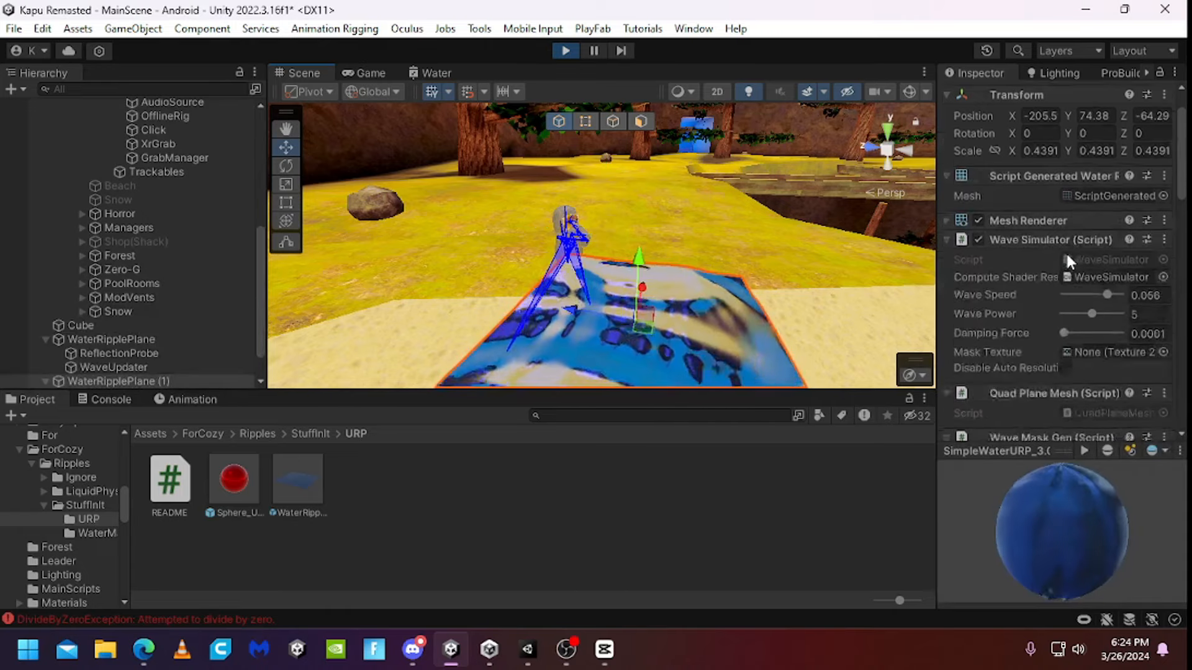
left_click_drag(1102, 296, 1115, 201)
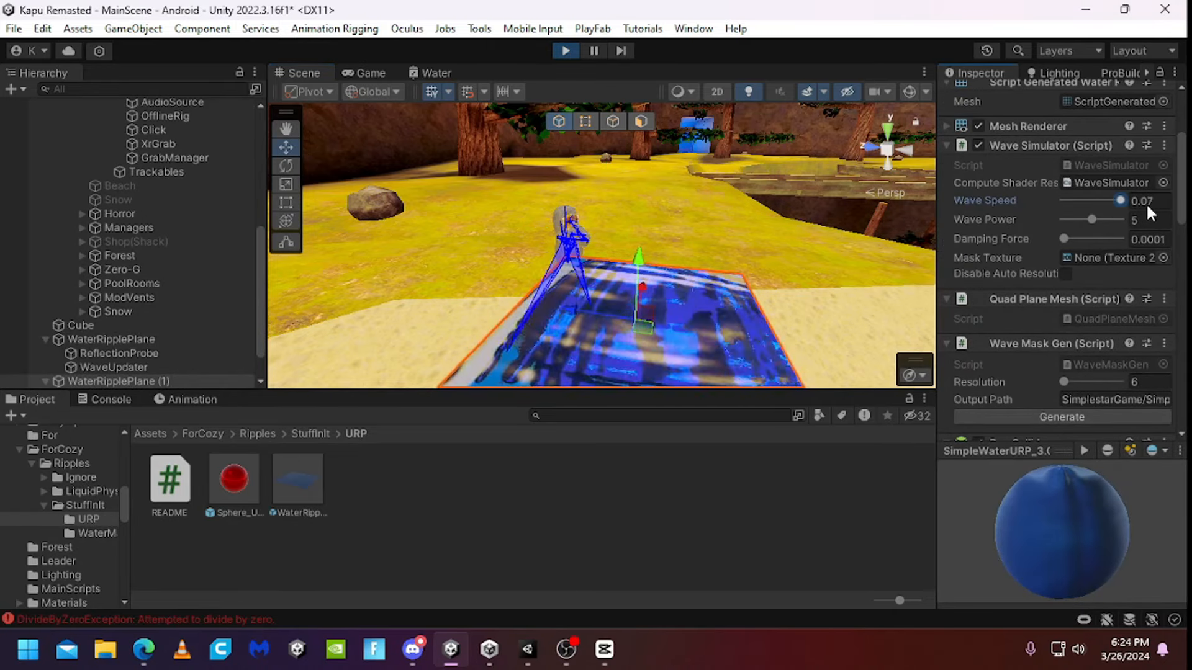
left_click_drag(1094, 219, 1102, 220)
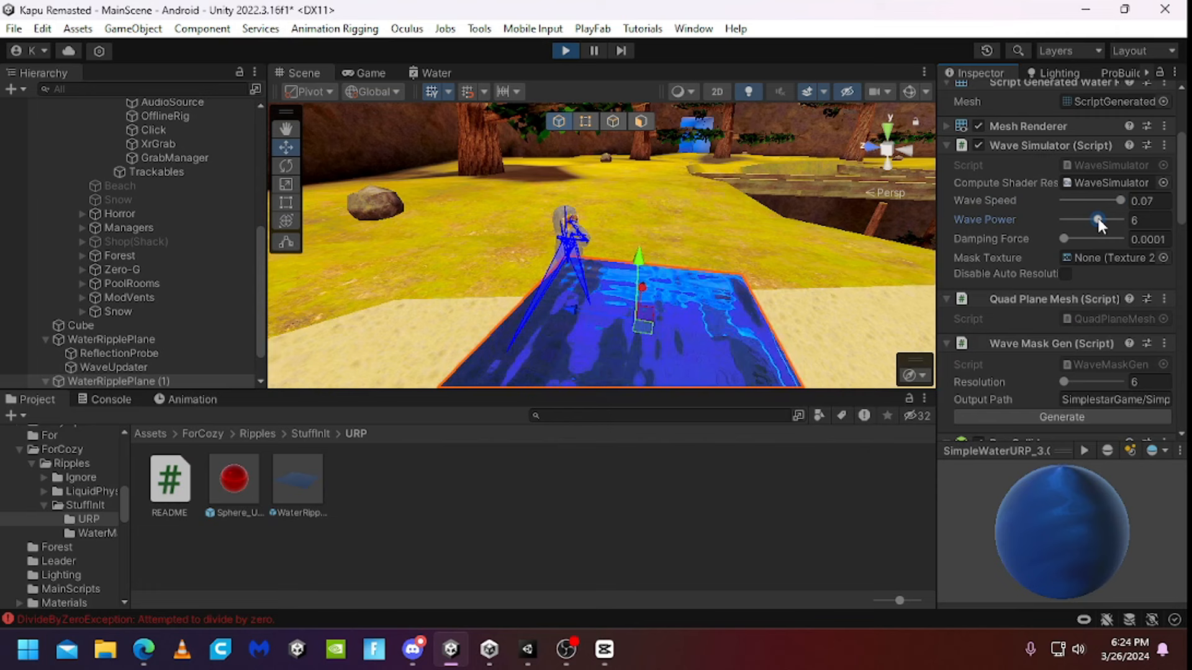
left_click_drag(1100, 220, 1081, 220)
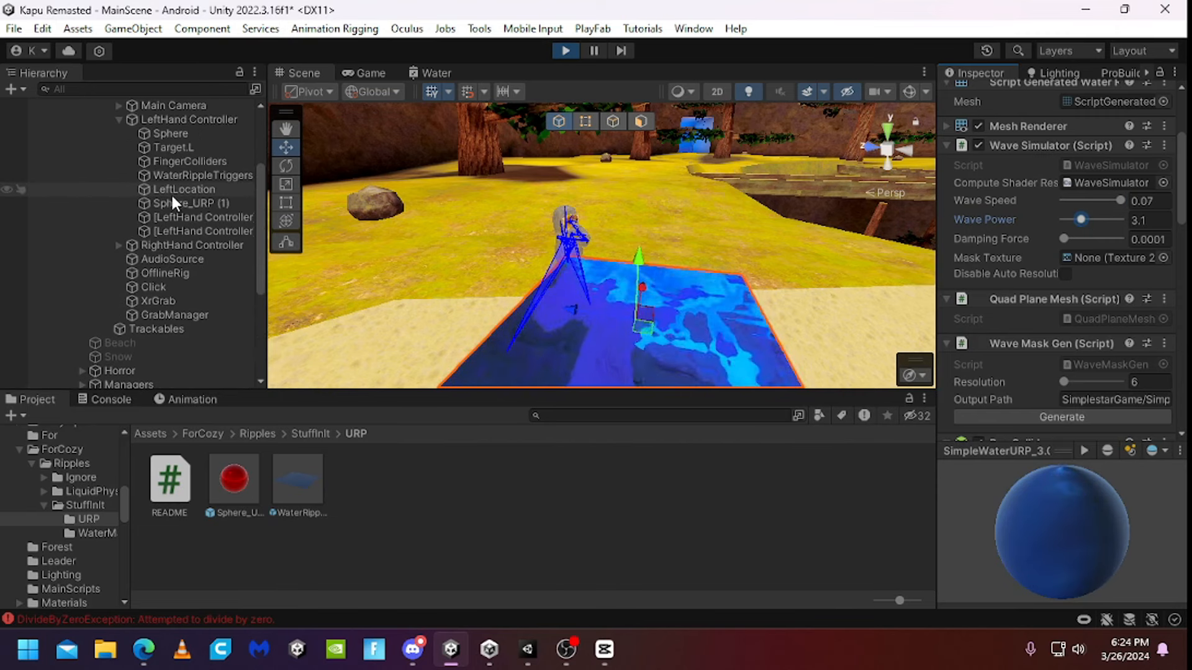
Raise WaterRipplePlane (1)'s wave power further to 10.
left_click(190, 172)
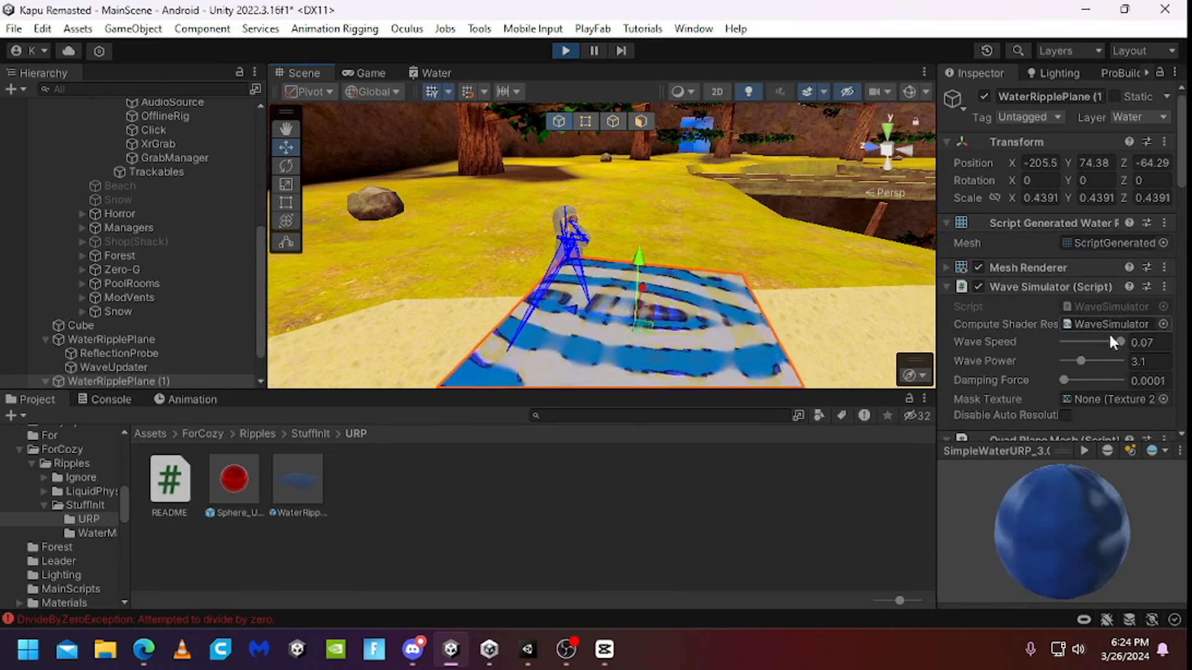
left_click_drag(1094, 342, 1068, 343)
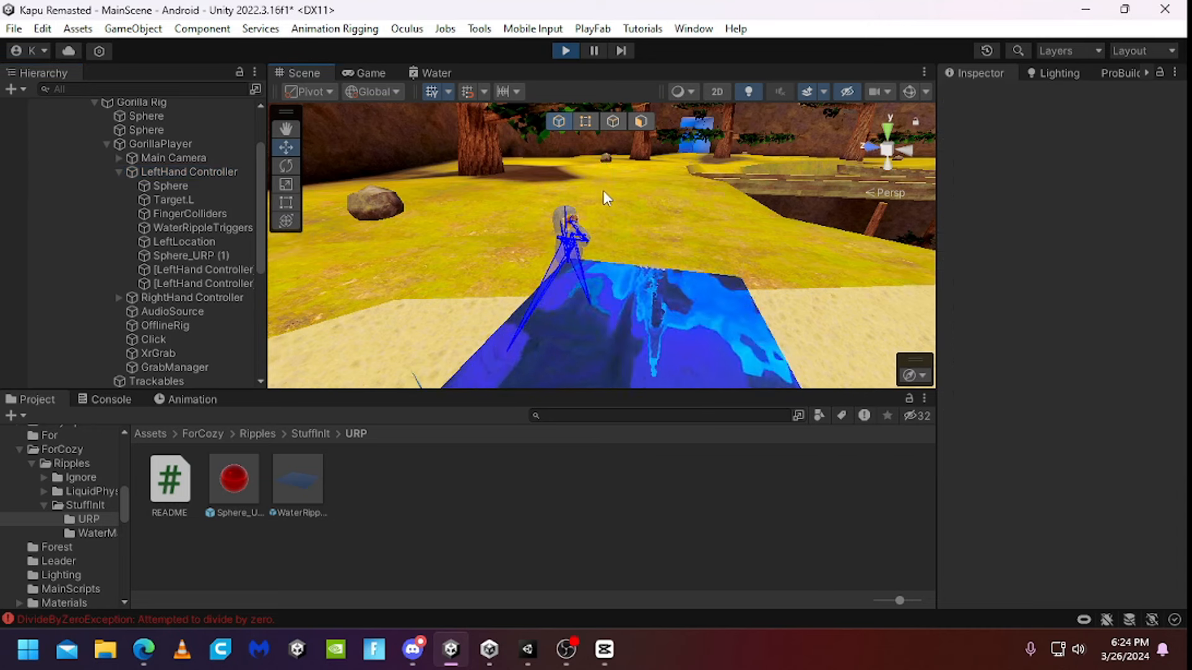
left_click(188, 171)
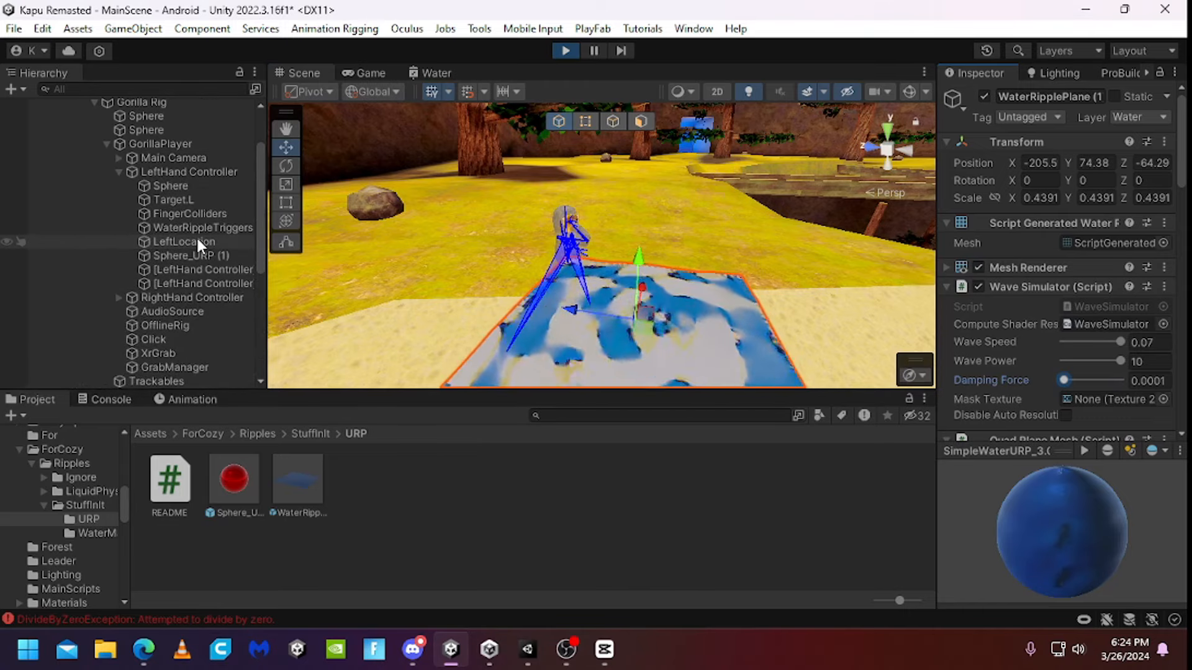
left_click(188, 171)
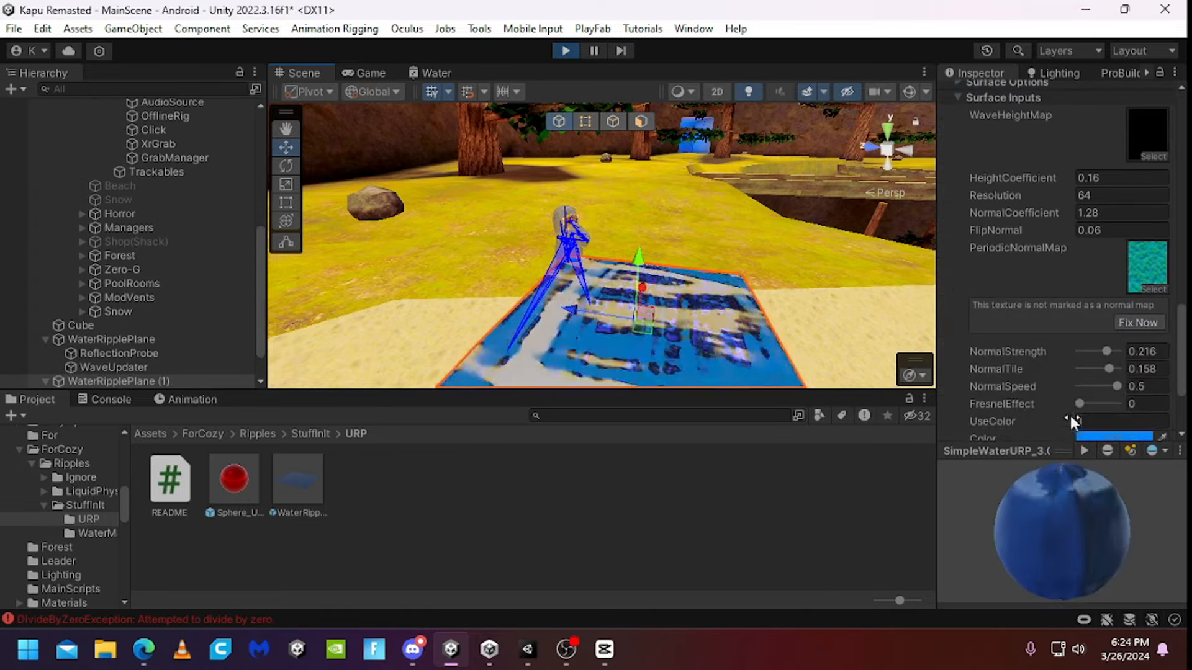
Fix the normal map import, set FresnelEffect 3, NormalCoefficient 2.54, HeightColor 2.68, then stop play.
left_click(1072, 421)
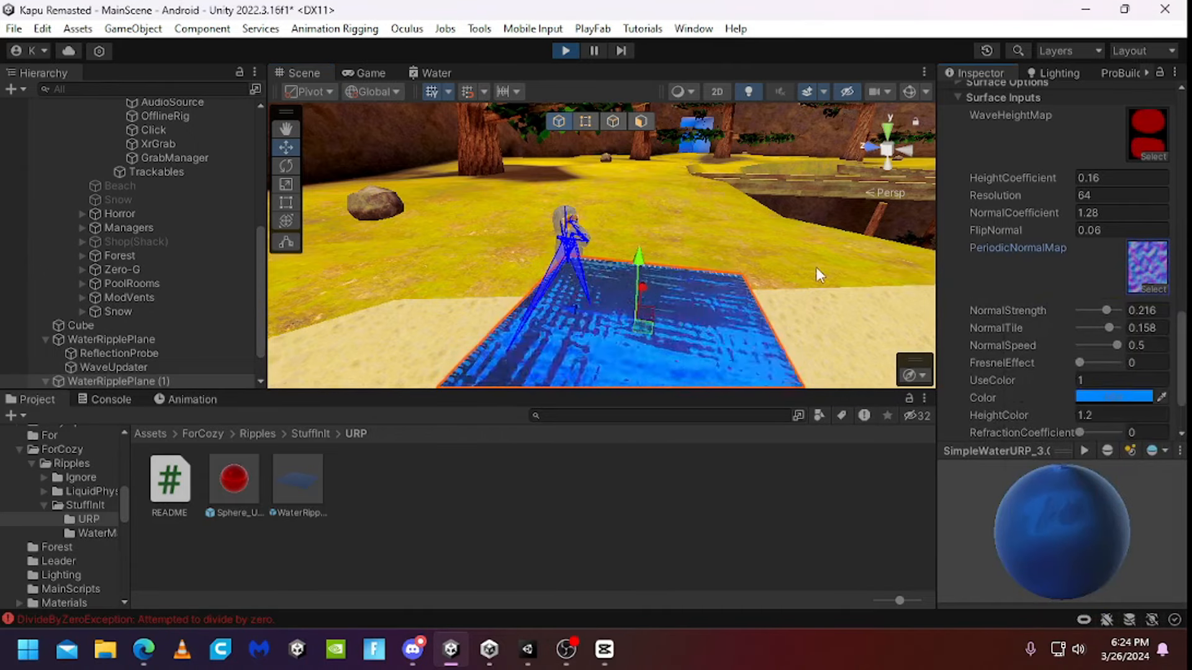
left_click(190, 223)
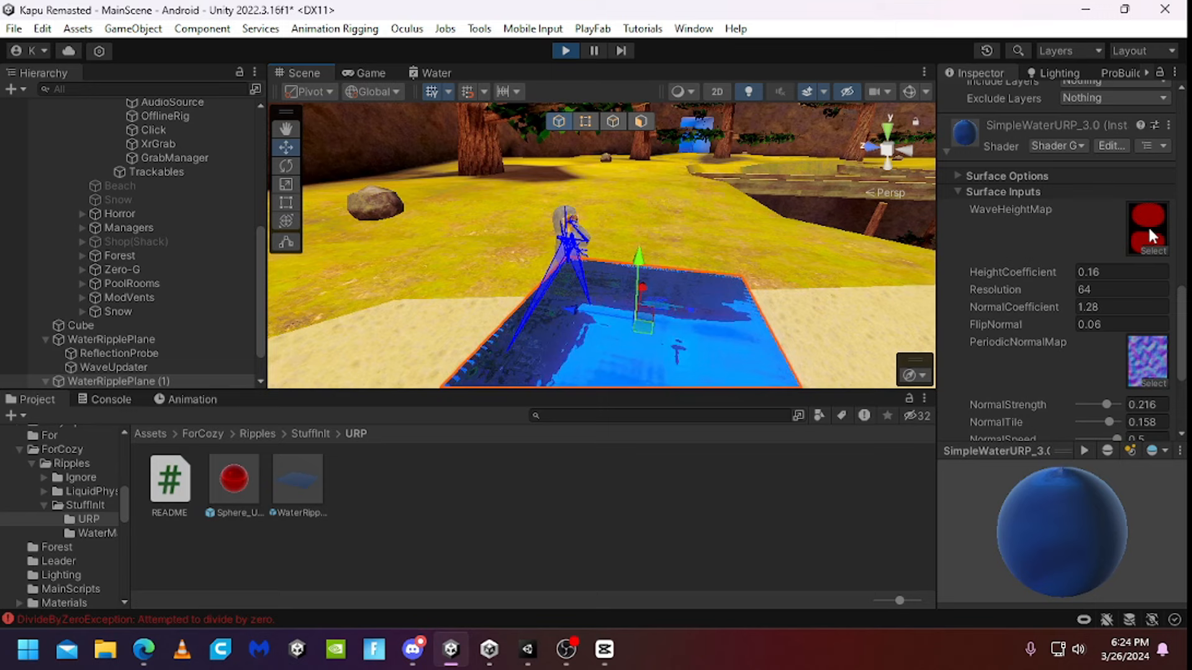
scroll("down", 3)
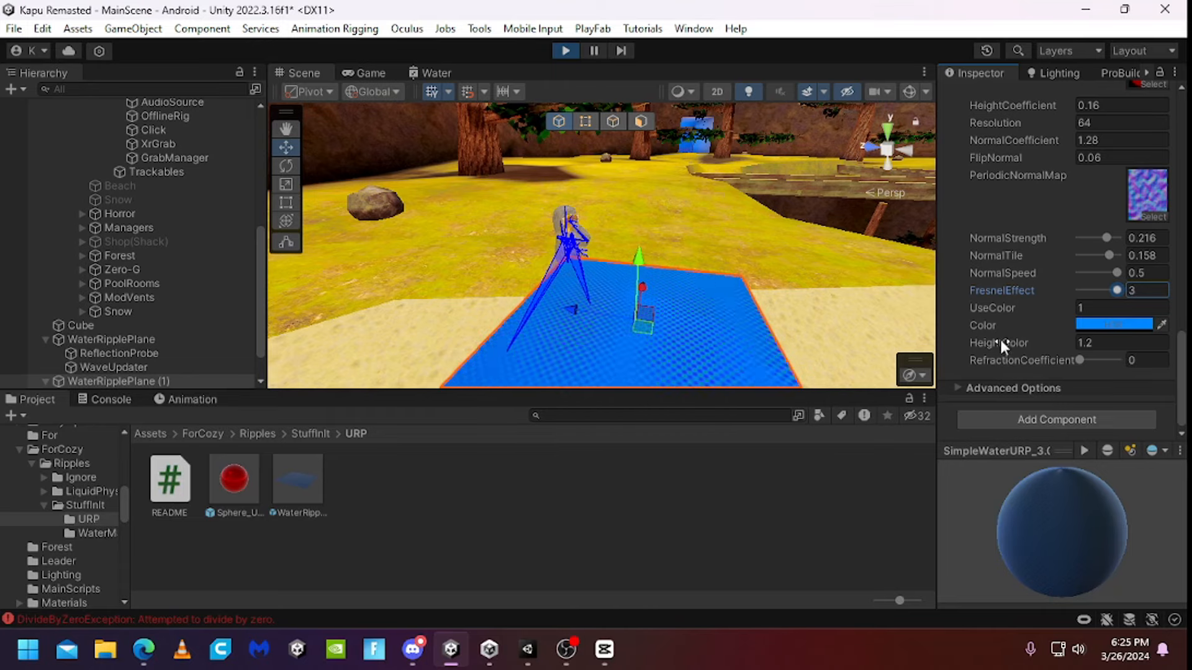
left_click(1121, 307)
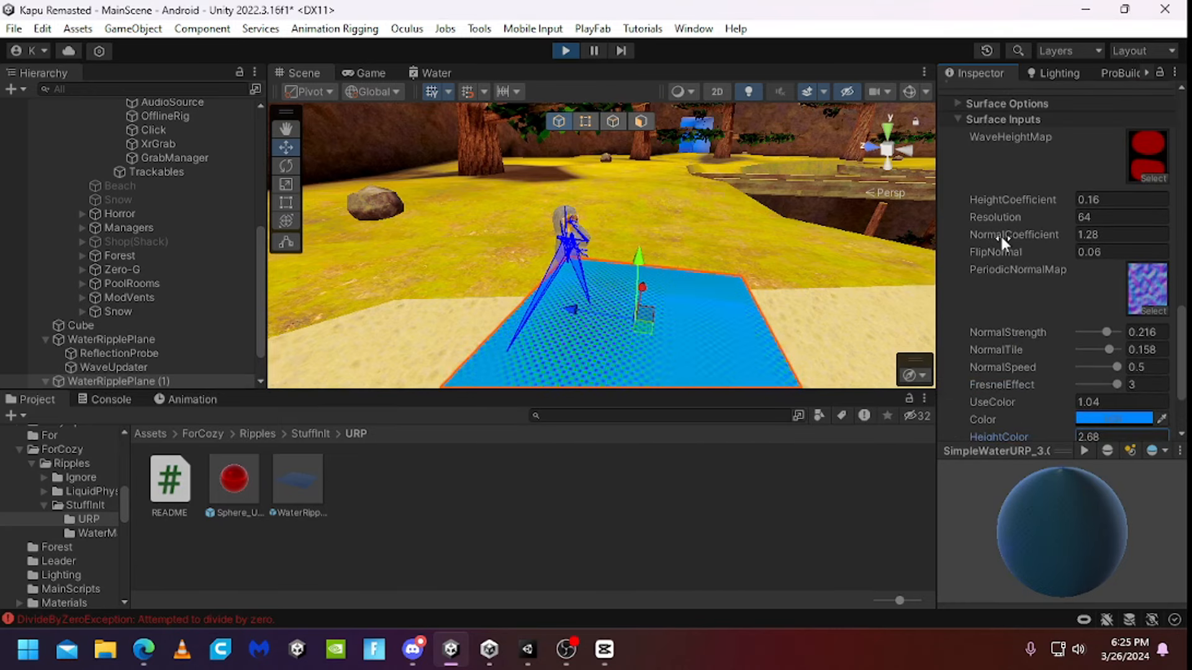
type("2.54")
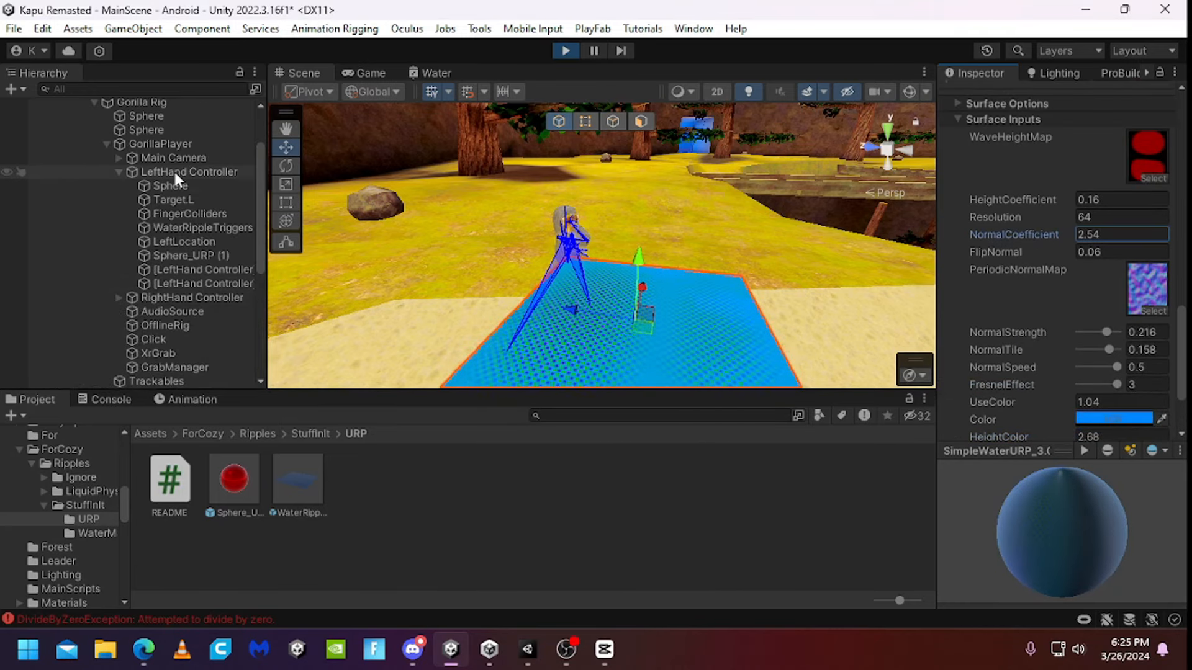
left_click(189, 171)
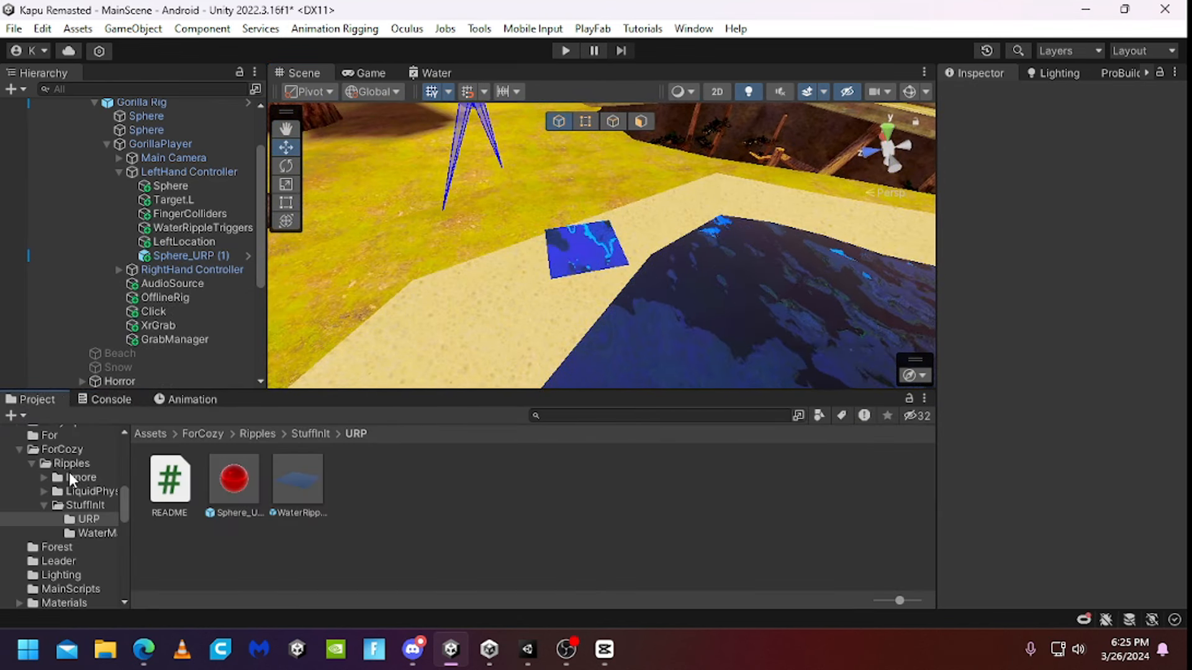
Browse to Ignore/Water/URP/2.2 and select the SimpleWaterURP_2.2 shader graph asset.
left_click(81, 477)
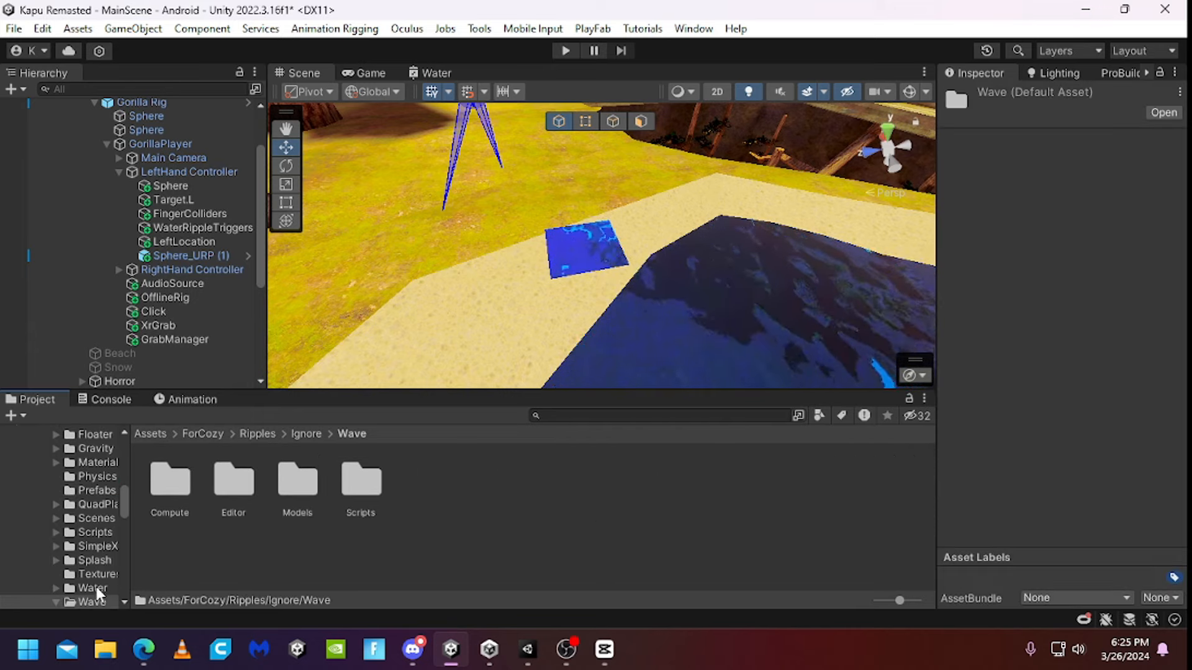
left_click(93, 587)
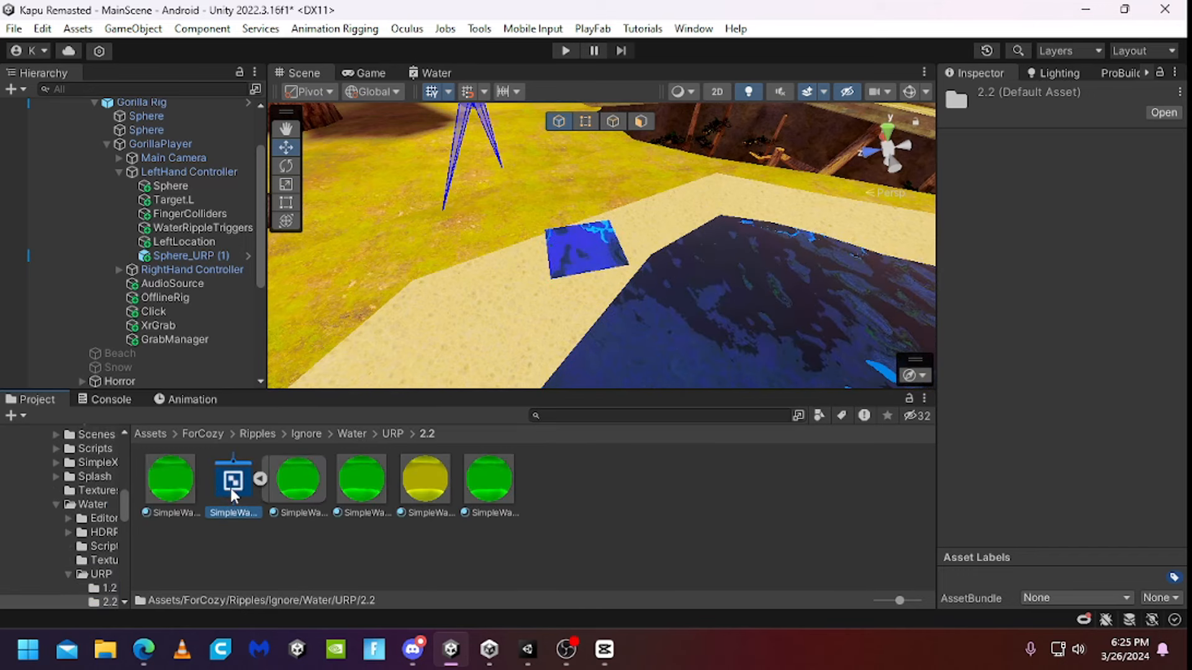
left_click(232, 479)
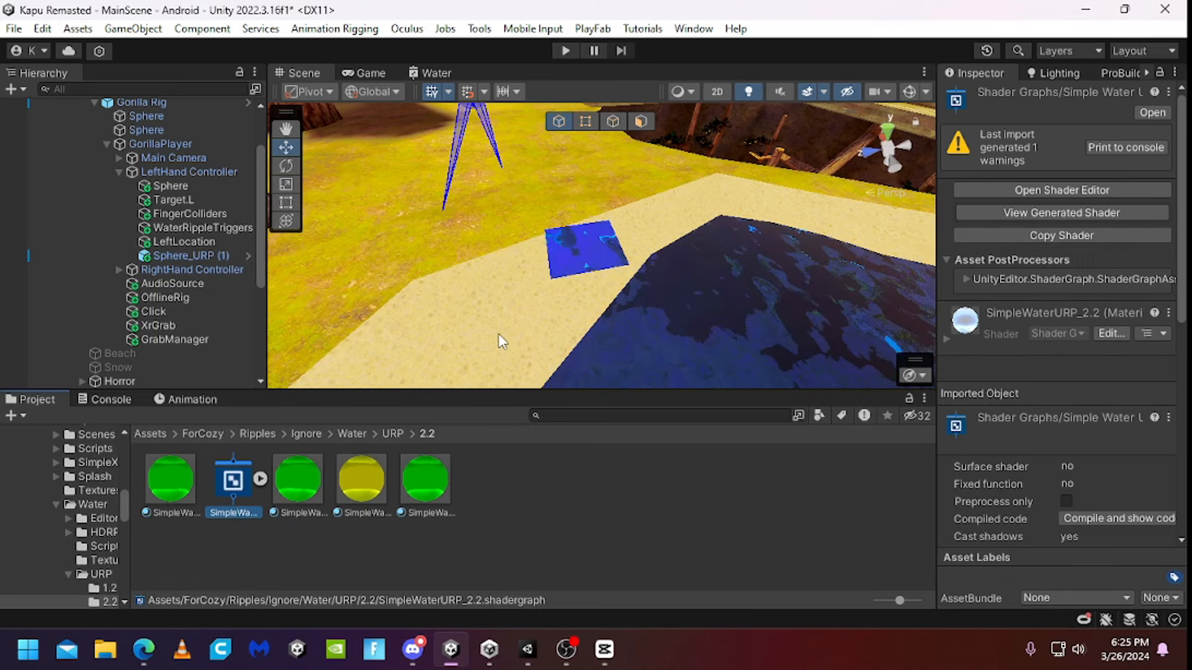
double_click(232, 479)
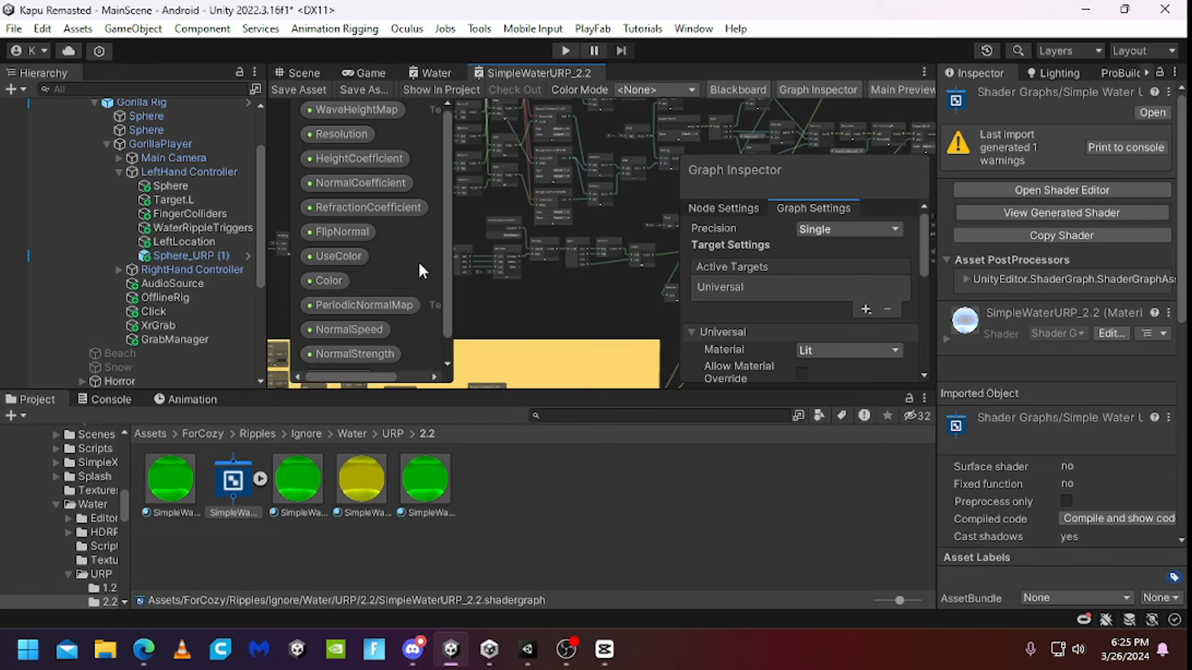
left_click(338, 256)
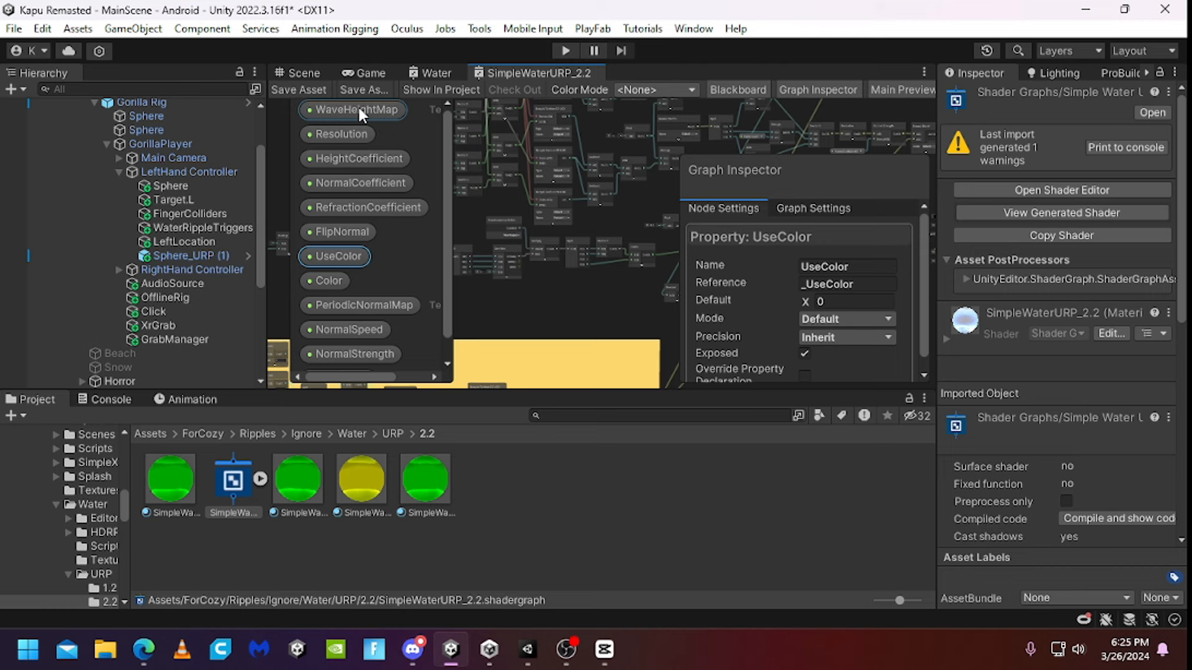
mouse_move(338, 134)
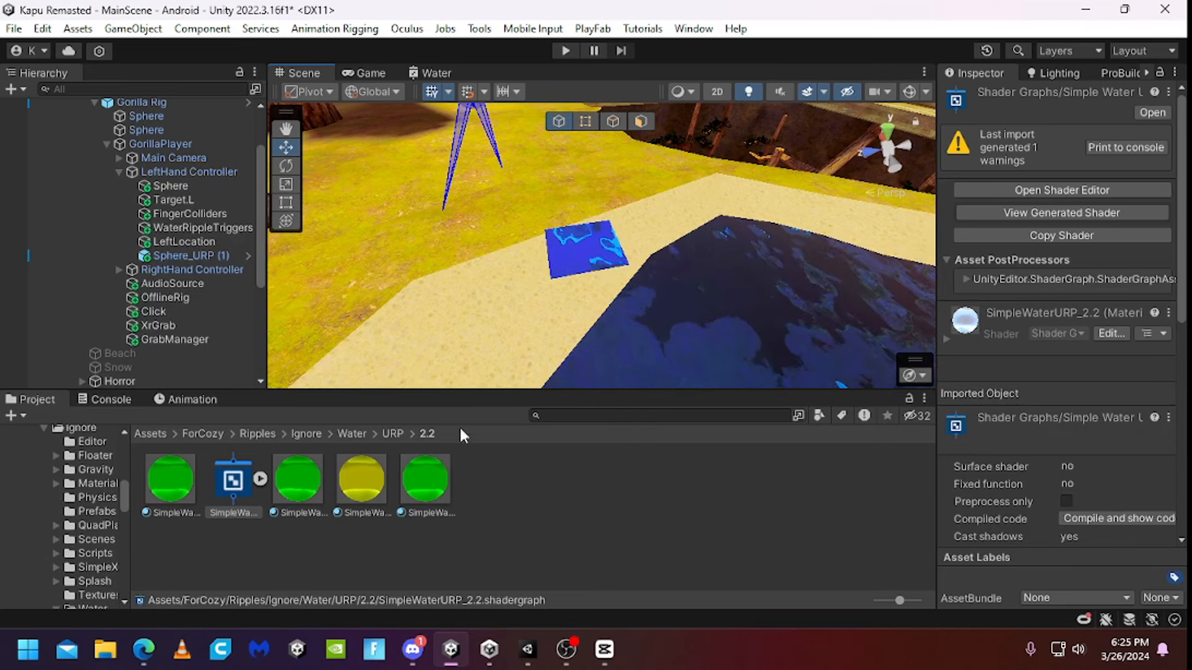
Search the project for 'water', open SimpleWaterHDRP_3.0, then close it discarding changes.
type("water")
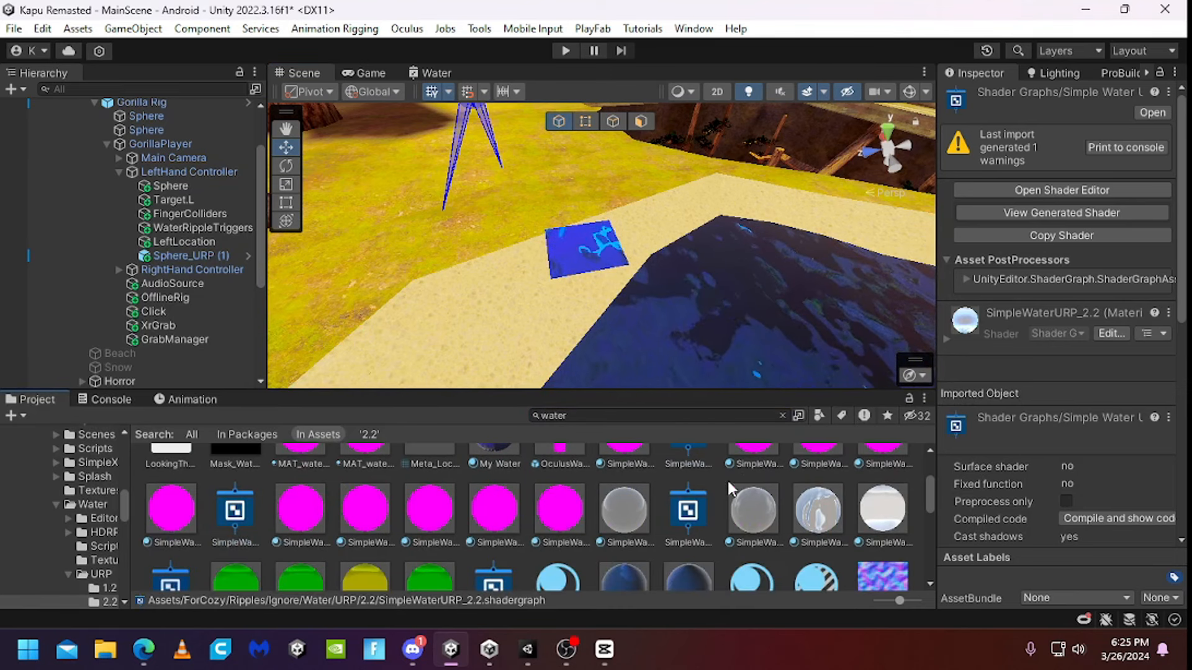
left_click(687, 486)
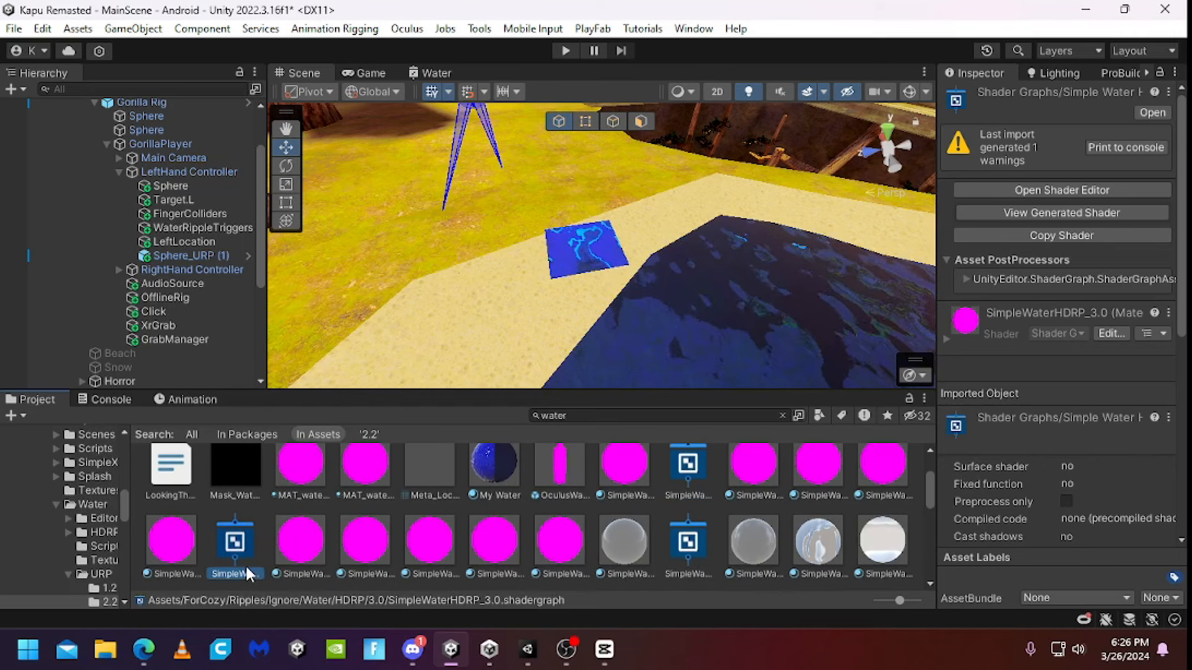
left_click(688, 540)
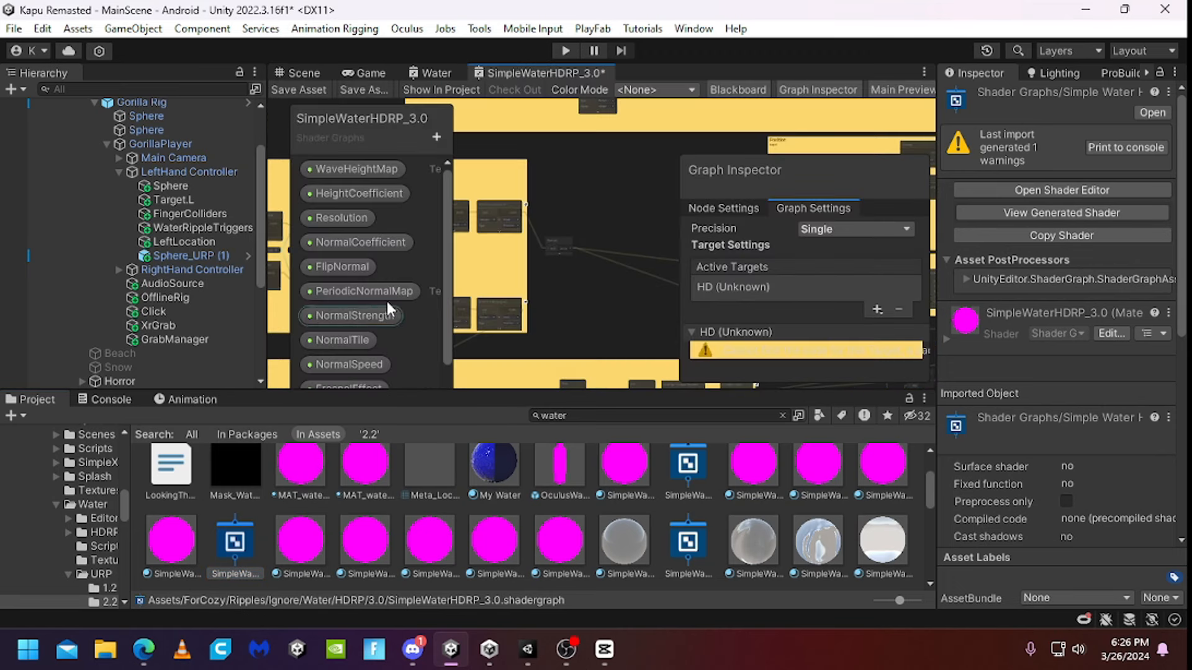
left_click(301, 74)
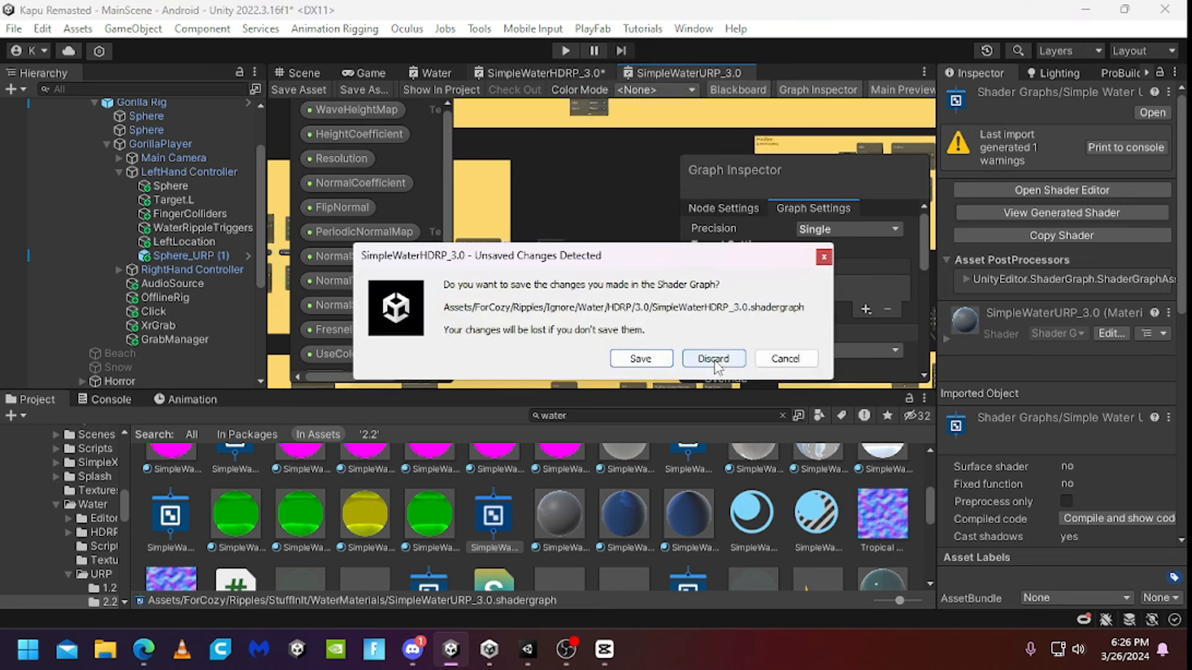
left_click(712, 357)
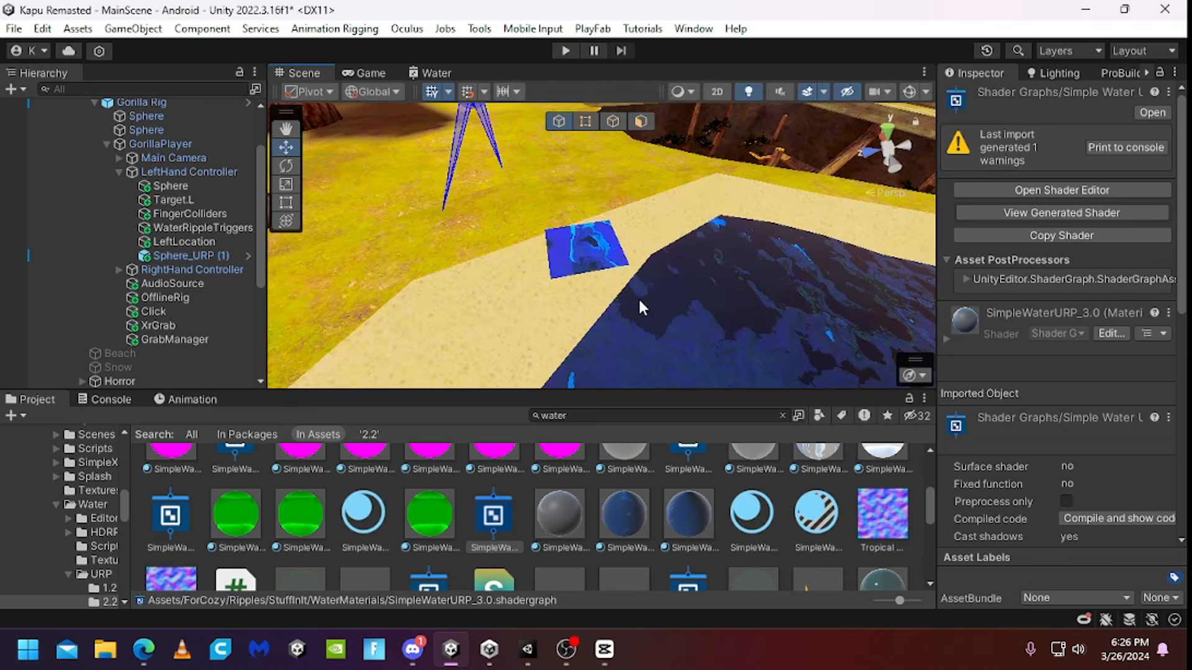
Scroll through the water search results and open the Water/URP folder.
scroll("down", 3)
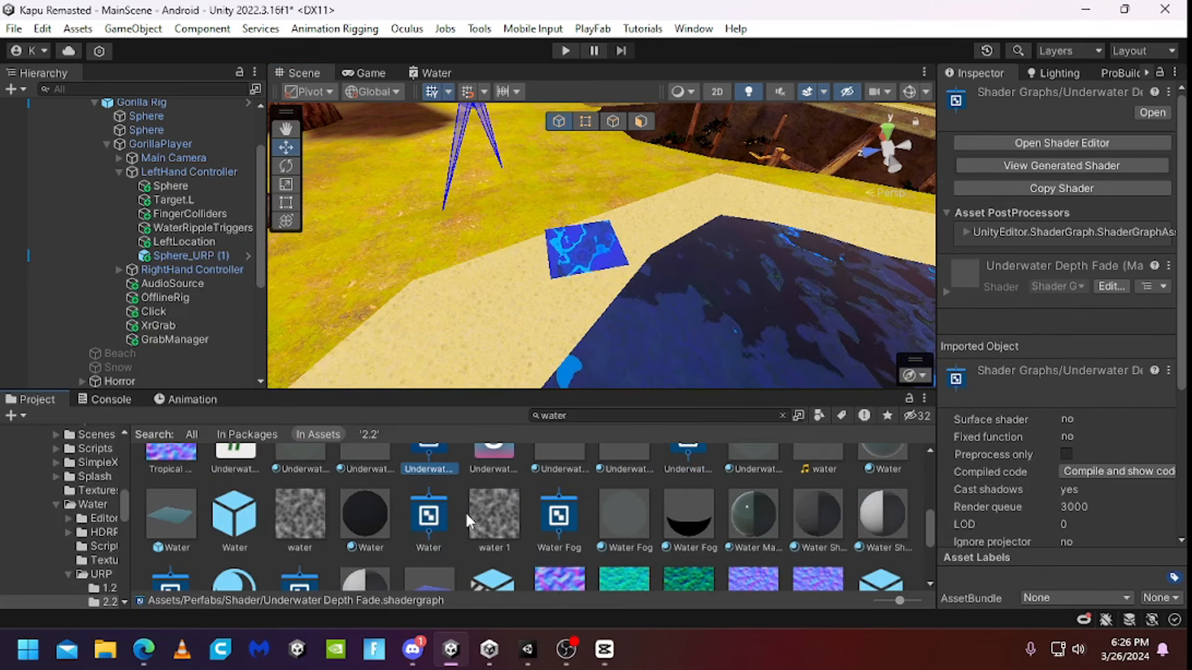
scroll("down", 3)
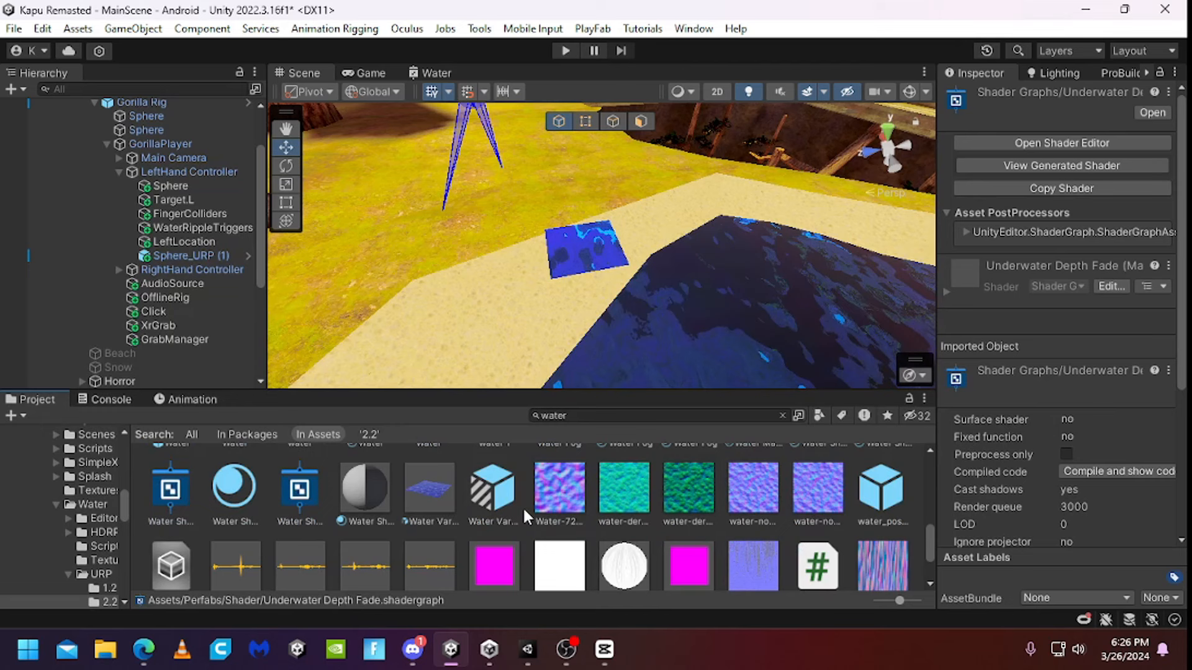
scroll("down", 3)
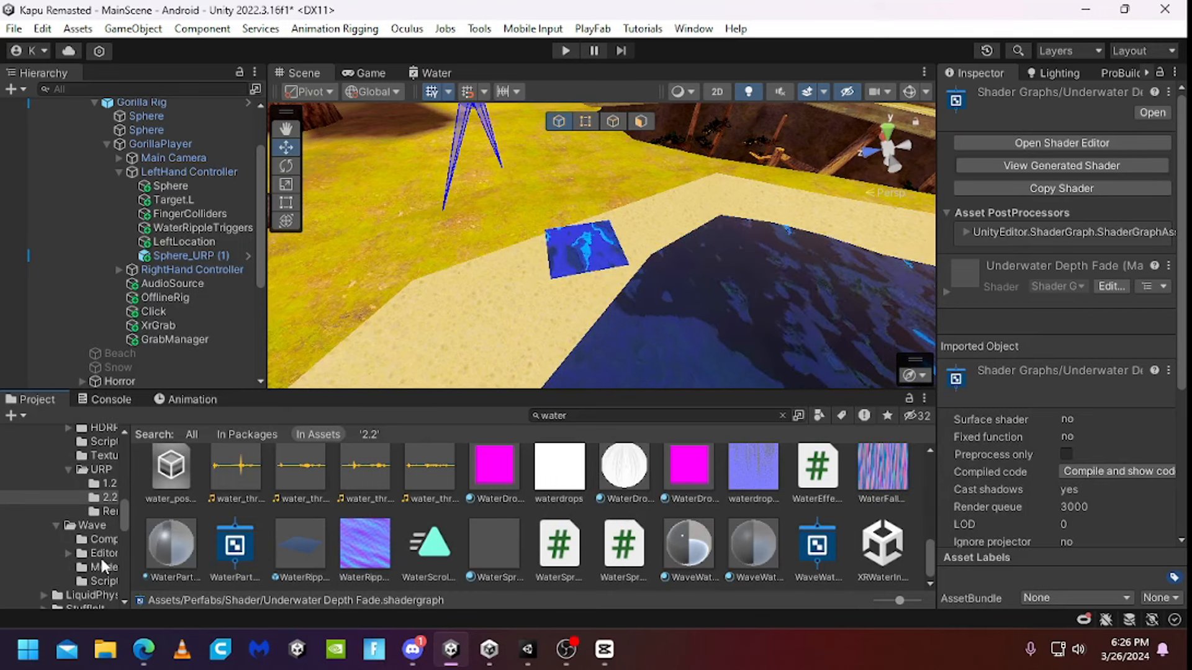
left_click(91, 525)
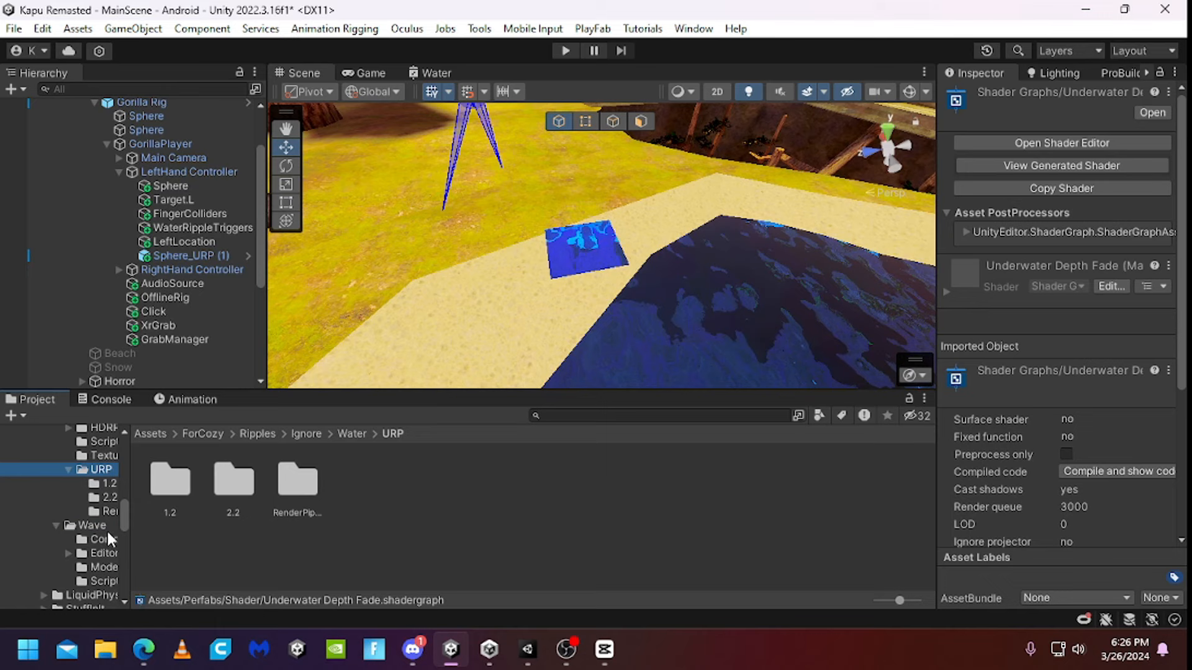
Save the scene and return the Project browser to the top-level Assets folder.
left_click(104, 567)
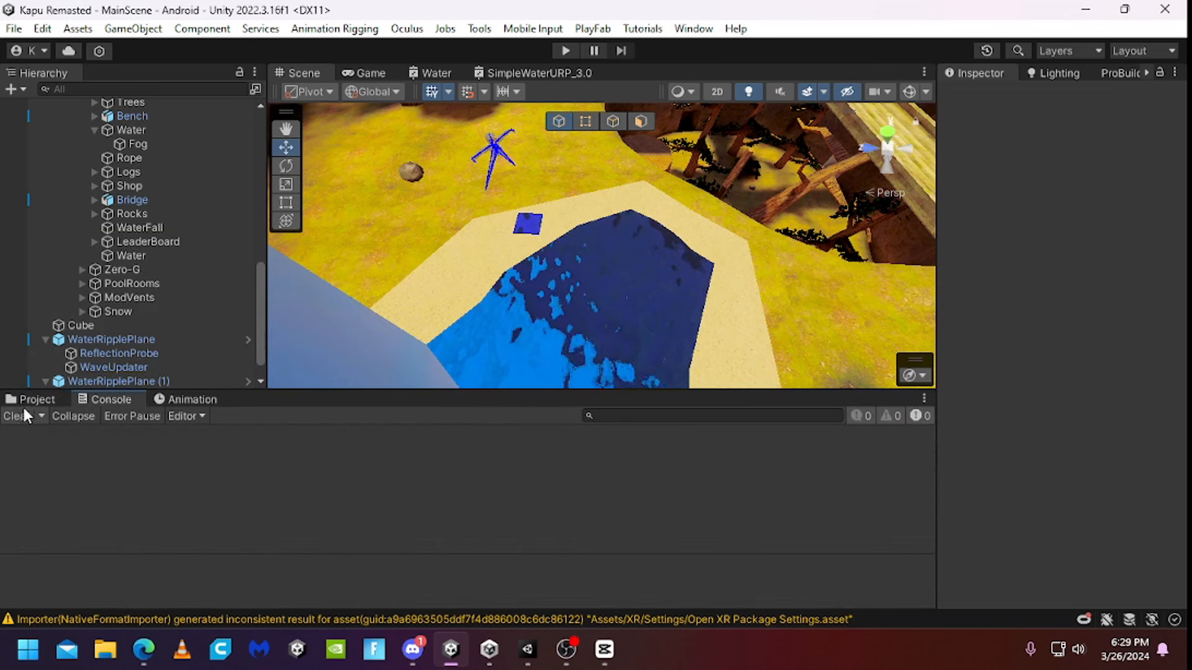
left_click(36, 398)
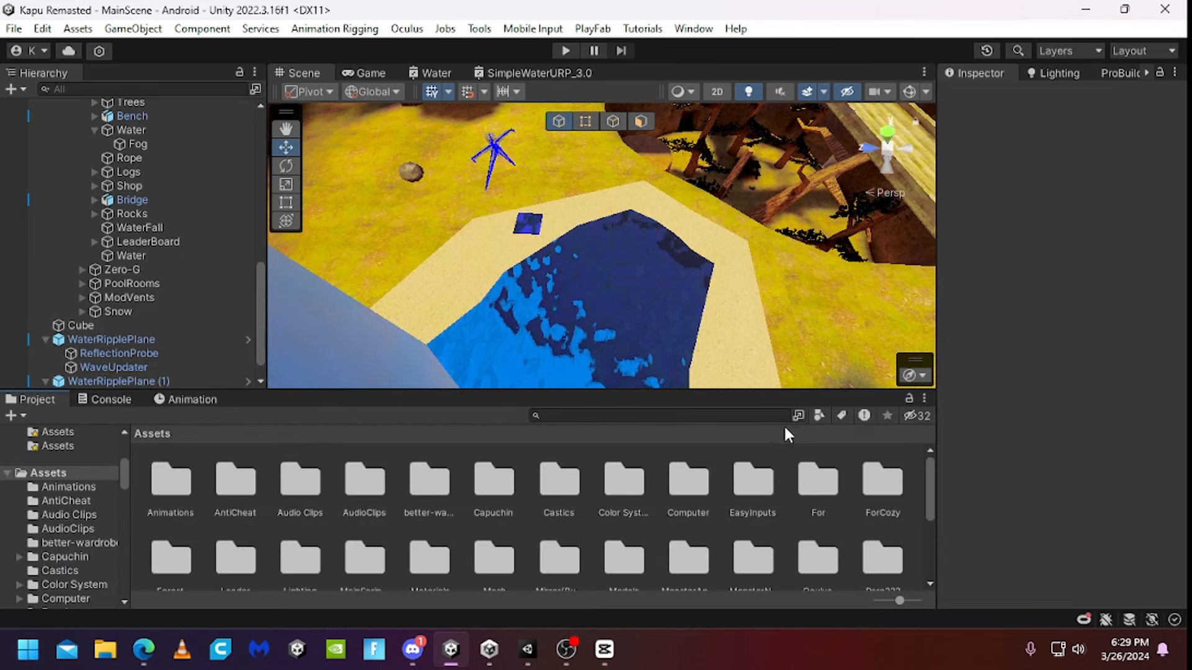